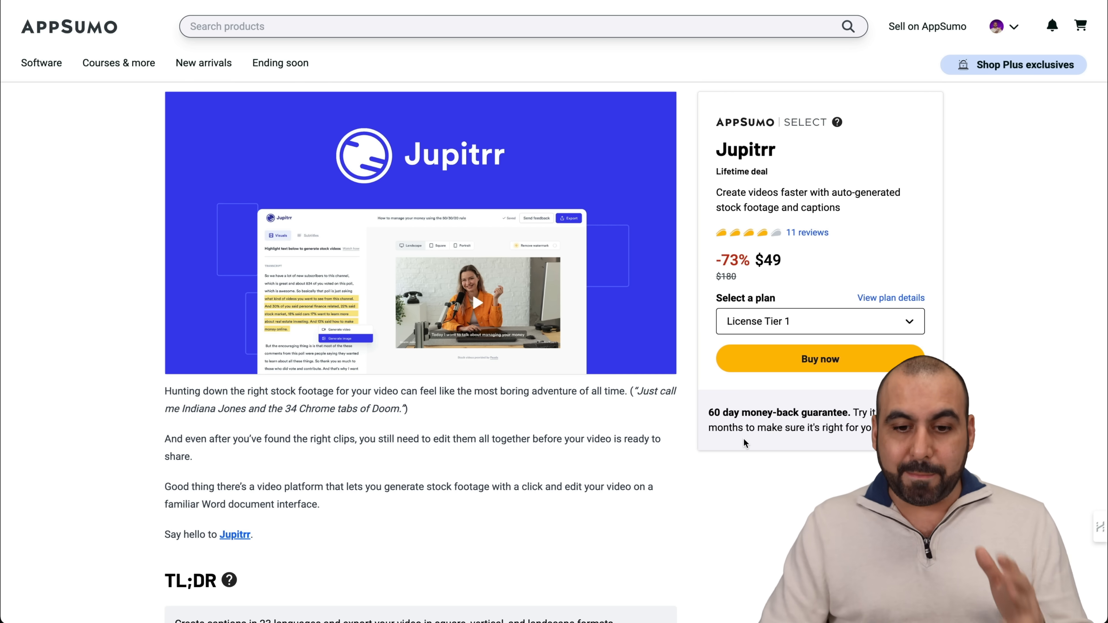
# Scroll down the AppSumo Jupitrr deal page past the $49, $139 and $269 license tiers.
pyautogui.scroll(-3)
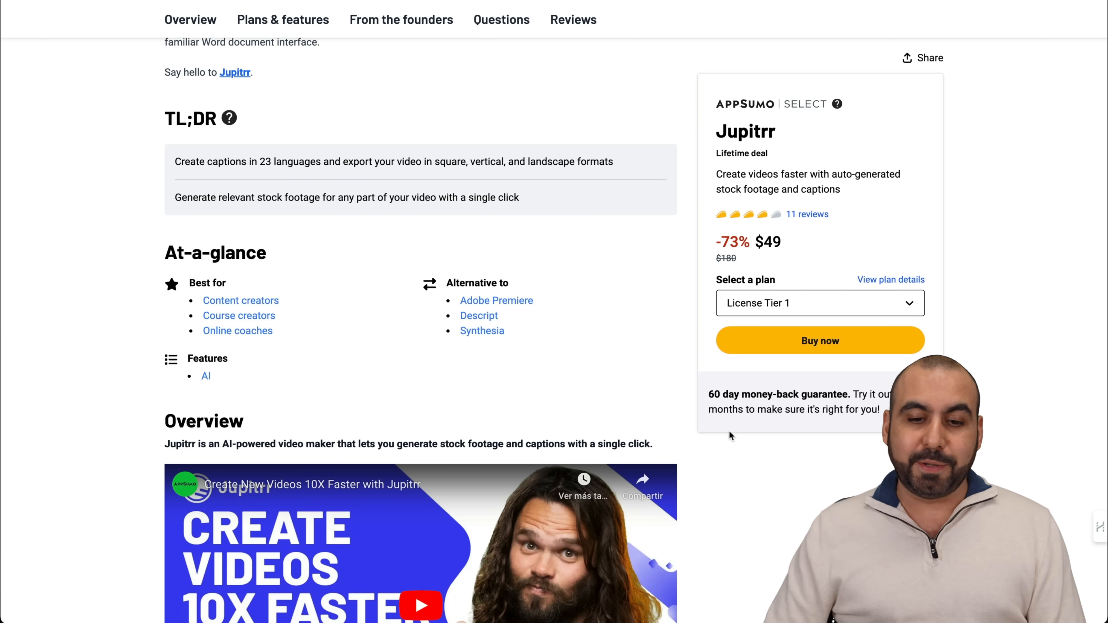
pyautogui.moveTo(523, 316)
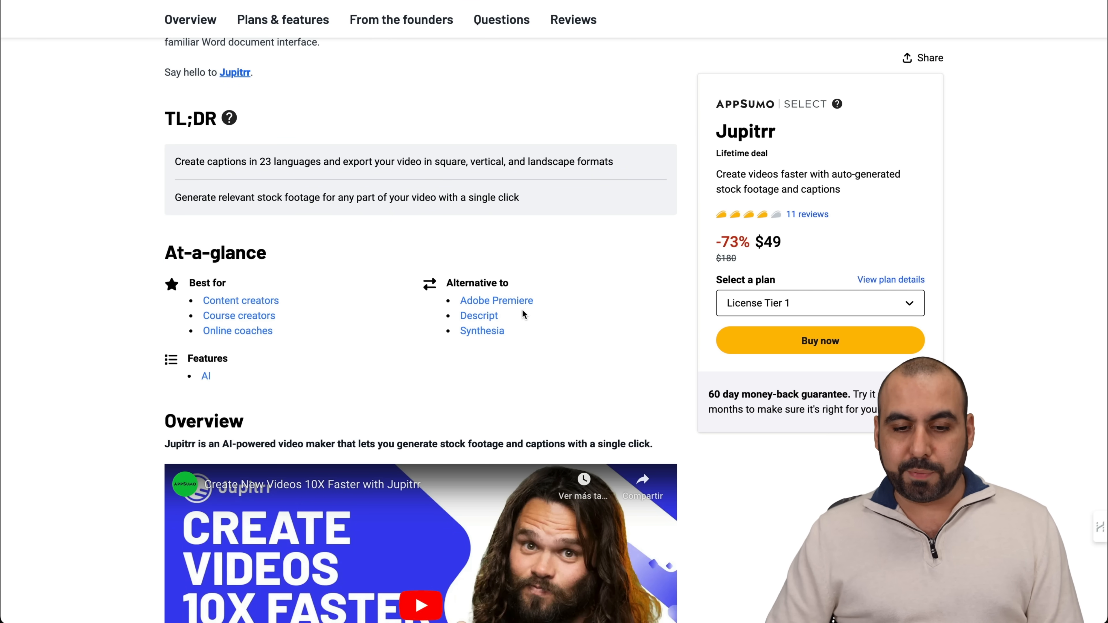
pyautogui.moveTo(532, 352)
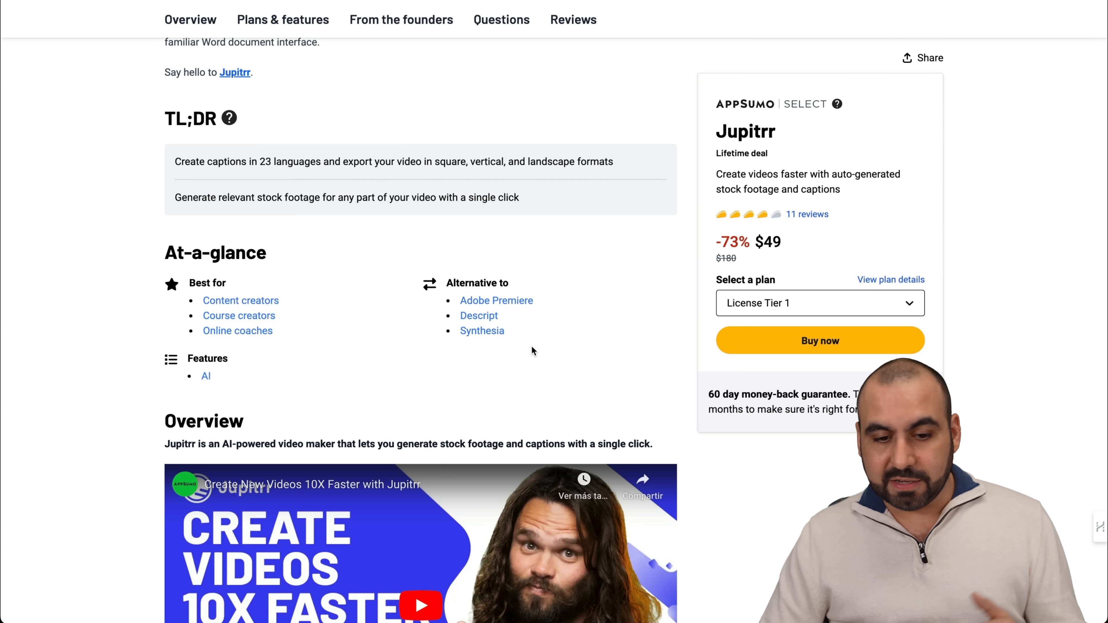
pyautogui.moveTo(564, 338)
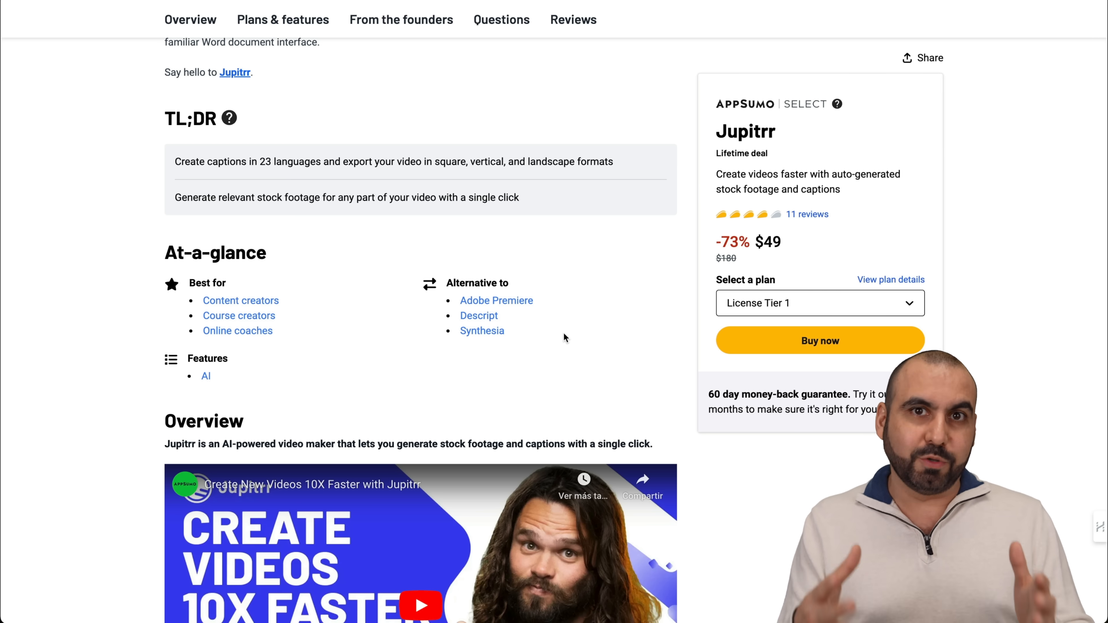
pyautogui.scroll(-3)
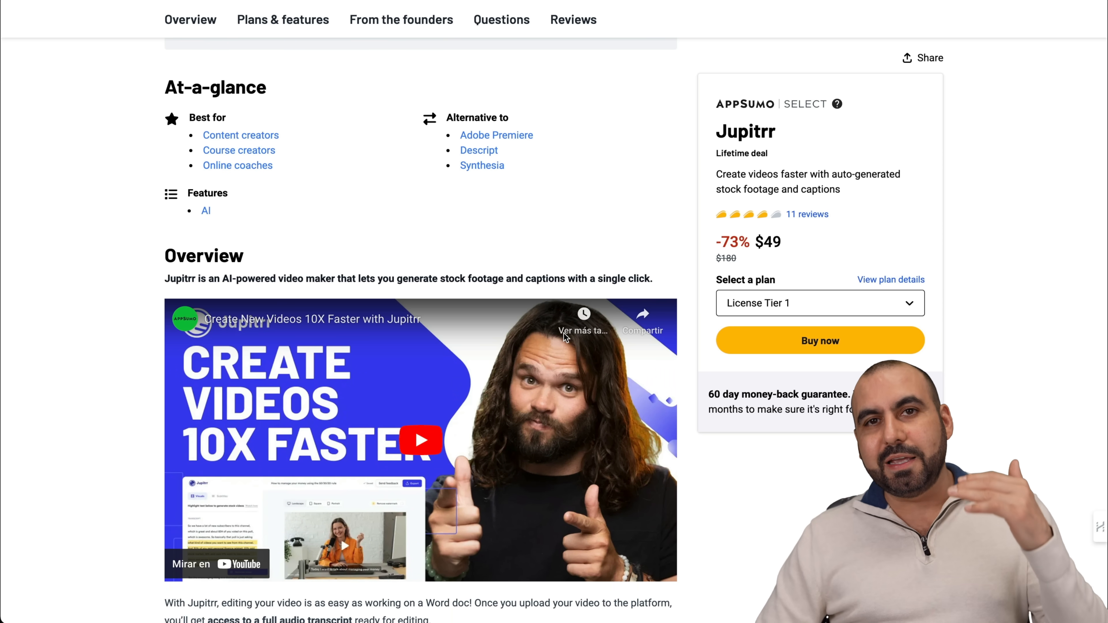
pyautogui.scroll(-3)
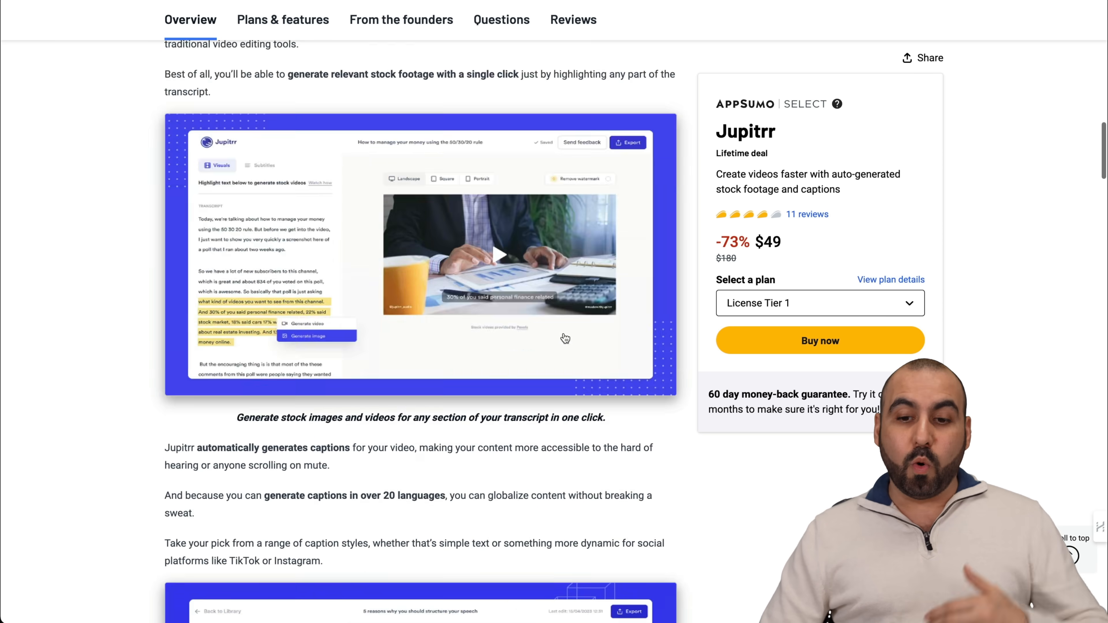
pyautogui.scroll(-3)
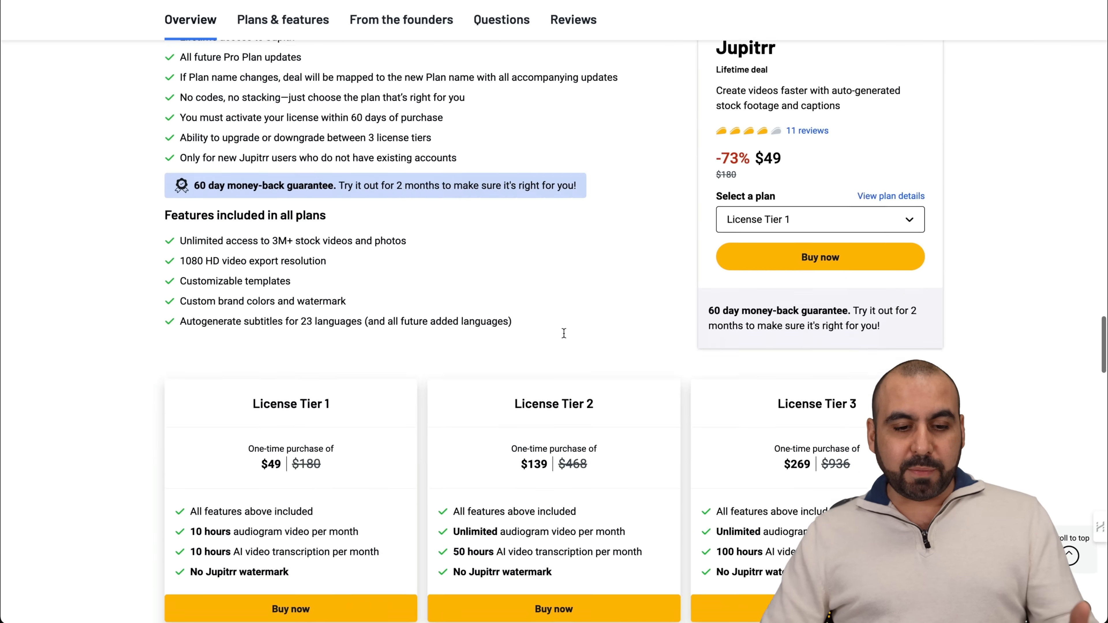
pyautogui.scroll(-3)
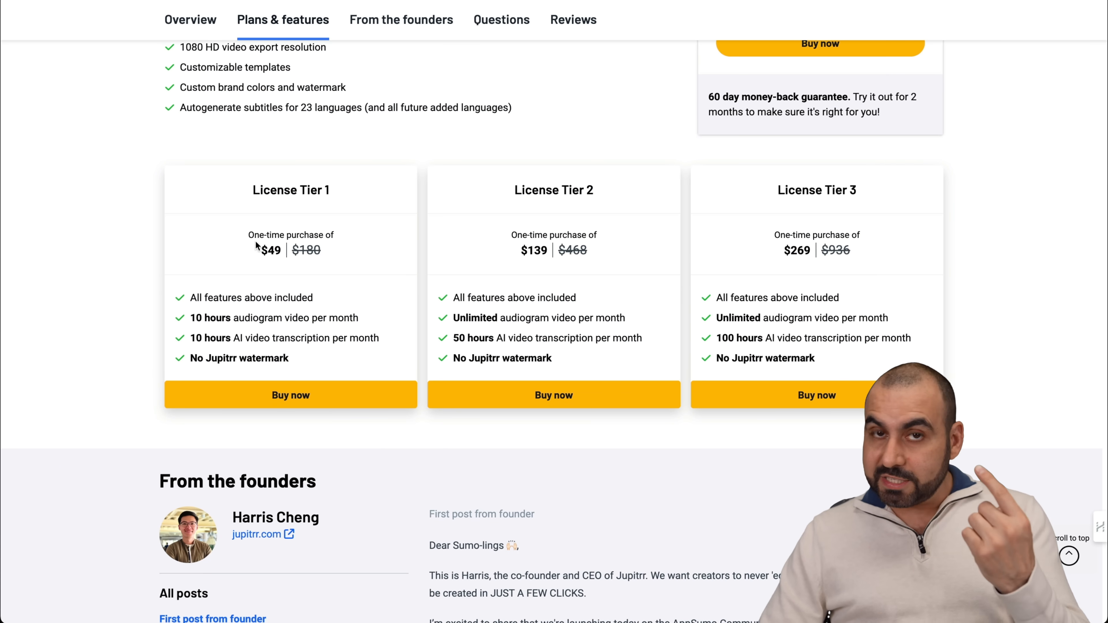
pyautogui.moveTo(179, 249)
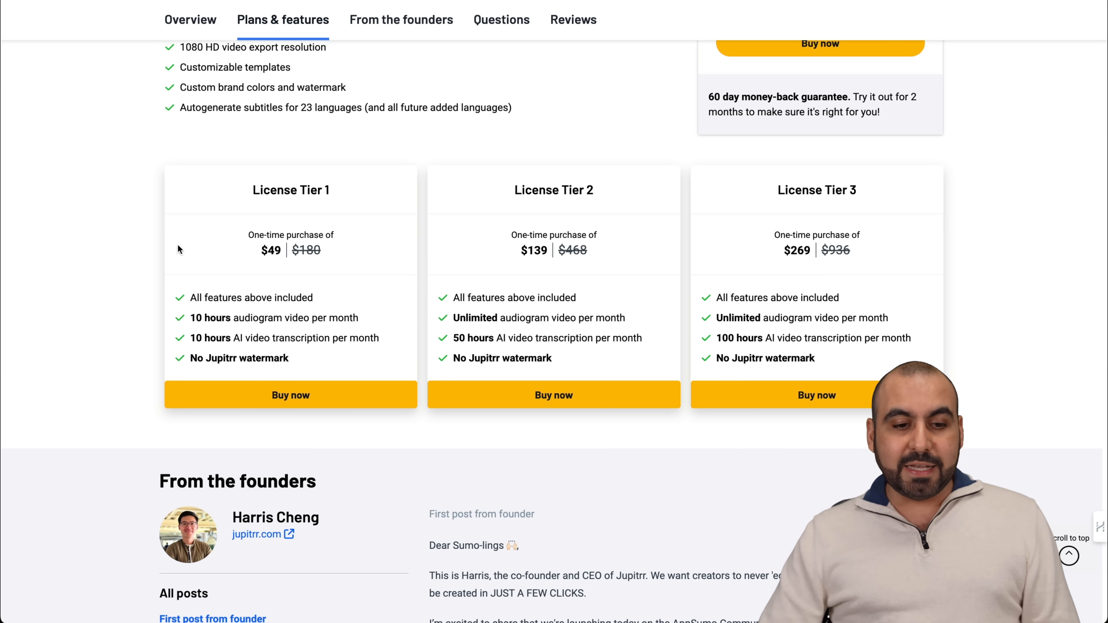
pyautogui.moveTo(362, 326)
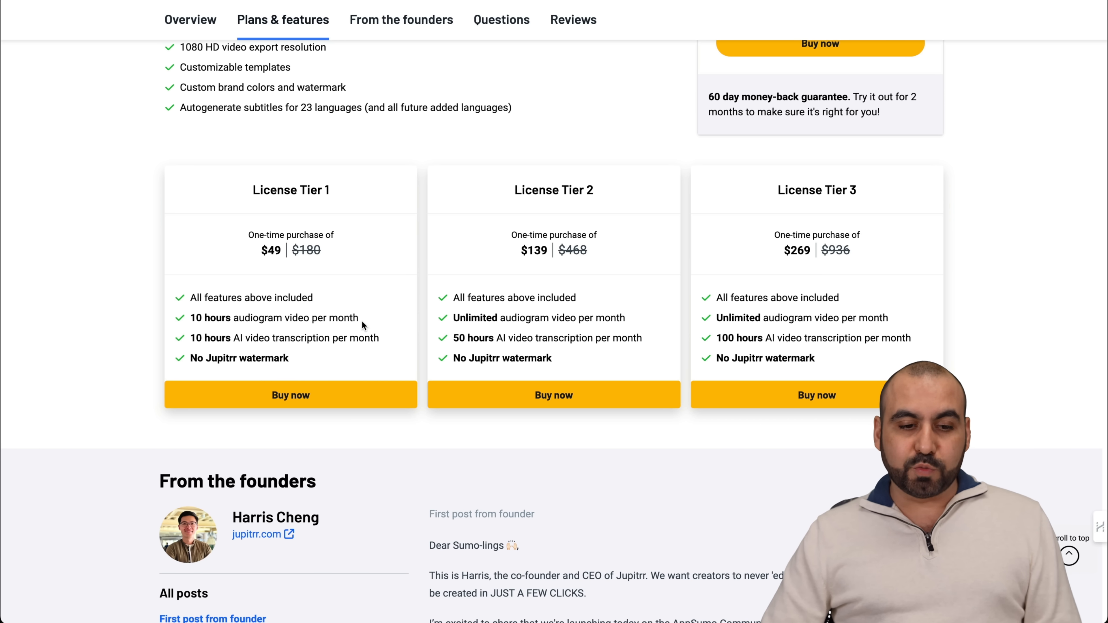
pyautogui.moveTo(393, 346)
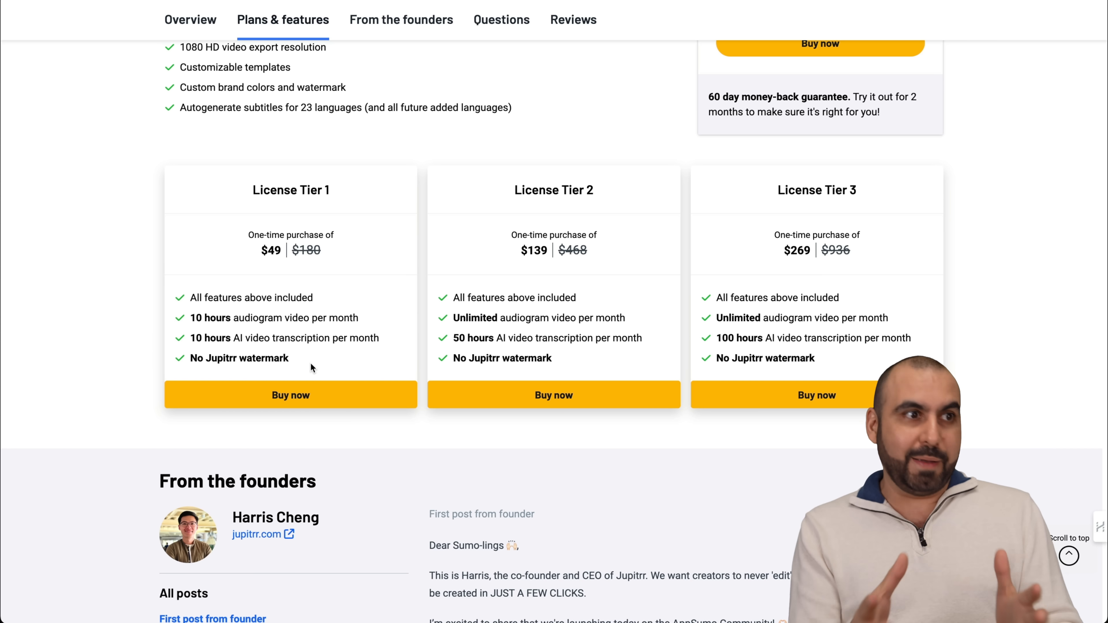
pyautogui.moveTo(353, 149)
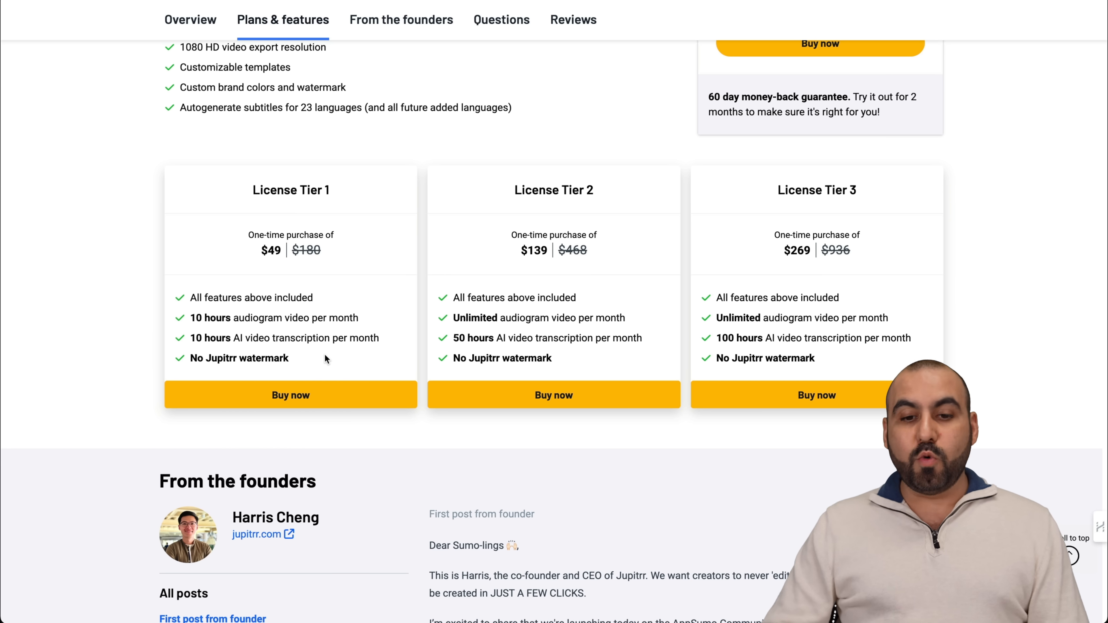
pyautogui.moveTo(221, 270)
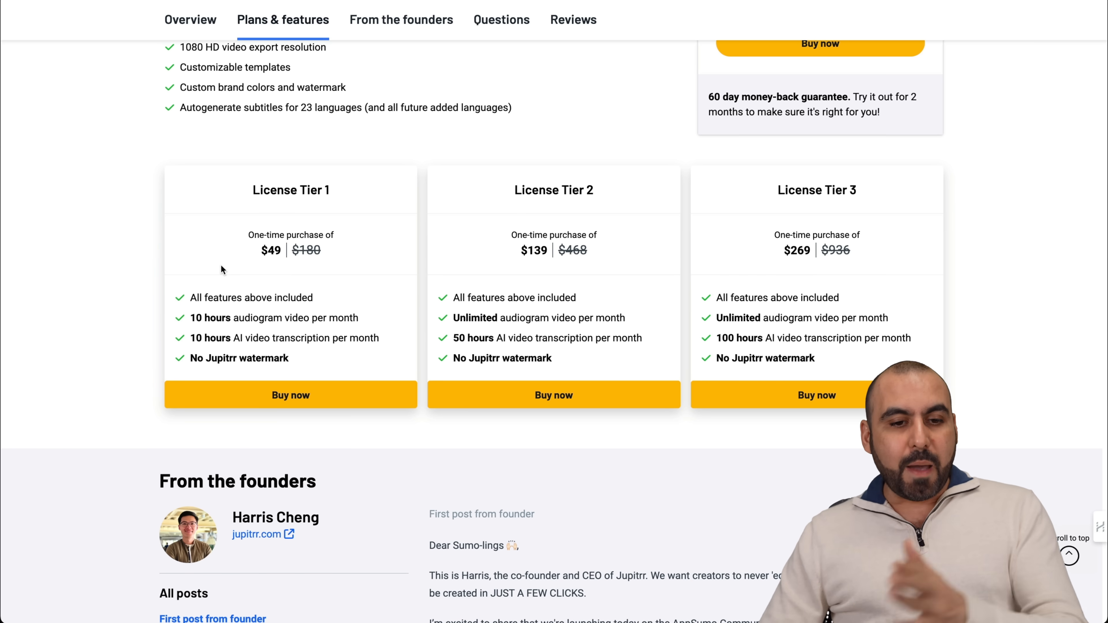
pyautogui.moveTo(271, 205)
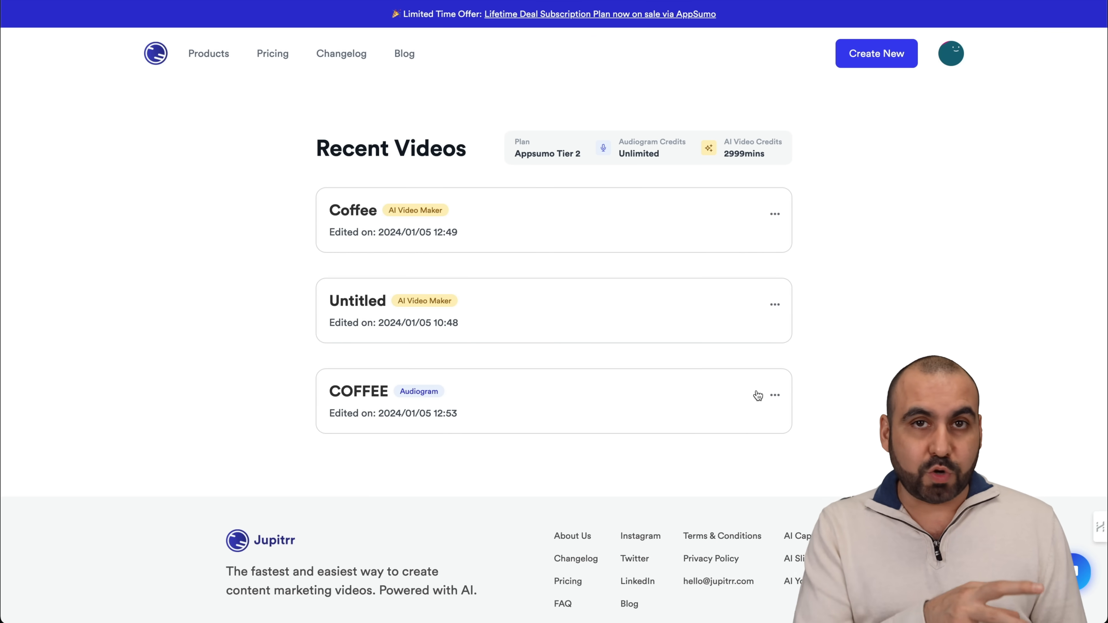
pyautogui.moveTo(564, 391)
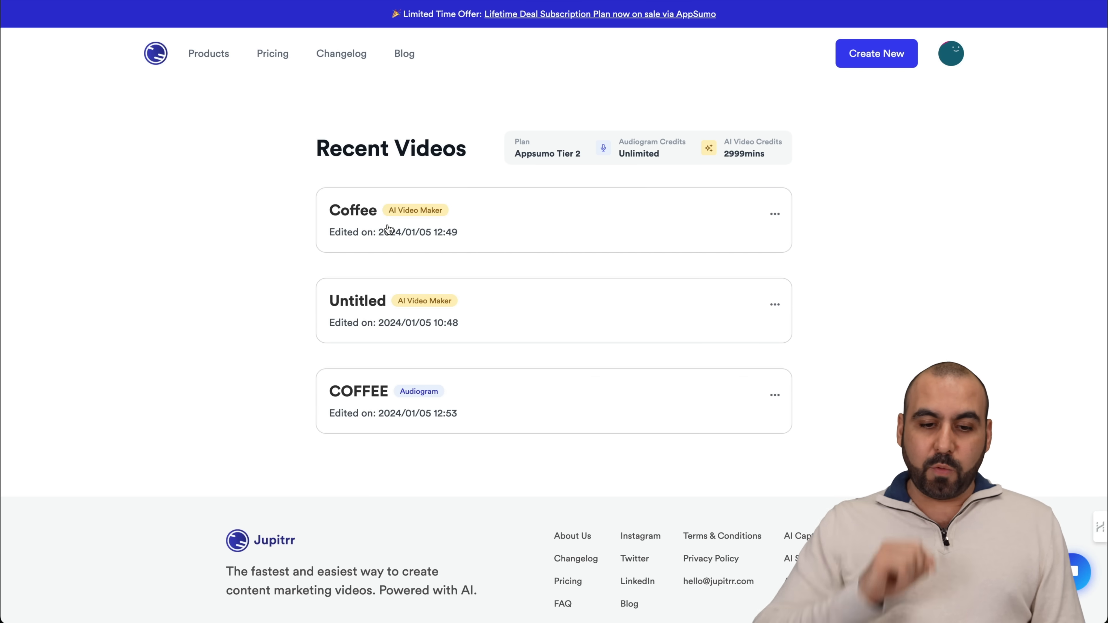
# Open the Coffee project from Recent Videos into the editor with transcript and preview.
pyautogui.click(353, 220)
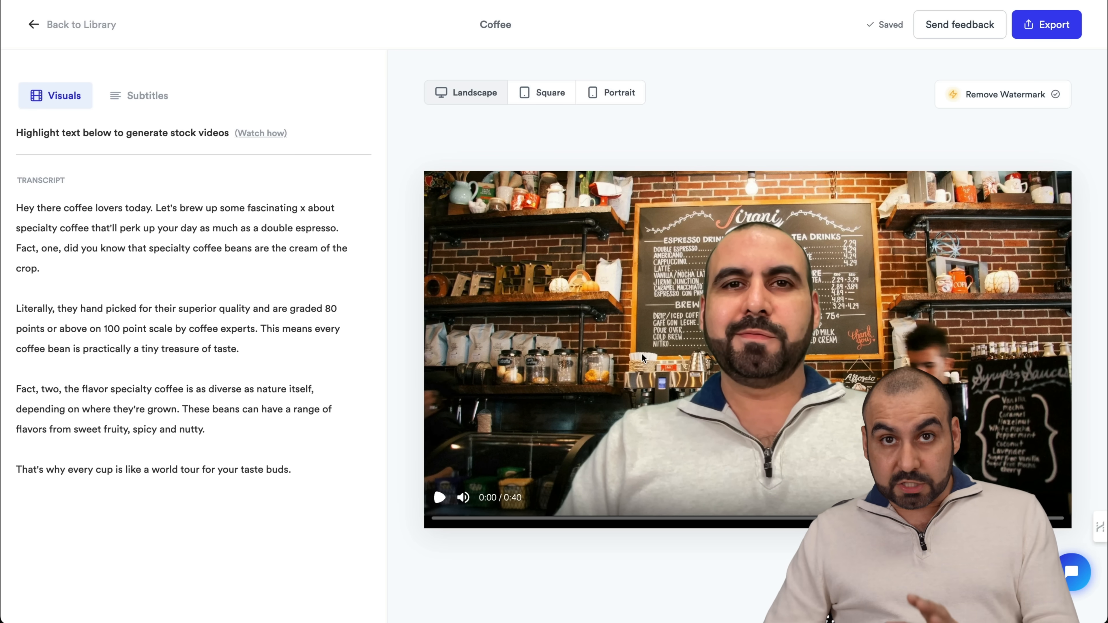
# Apply the TikTok/Reels caption style to the Coffee video's subtitles.
pyautogui.click(148, 95)
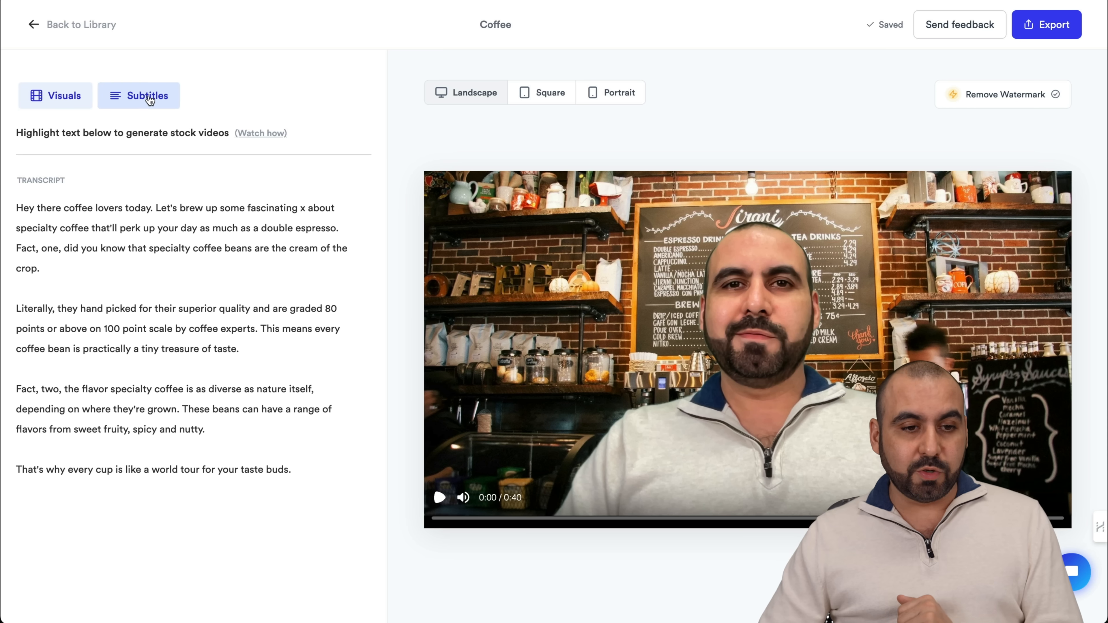
pyautogui.click(147, 96)
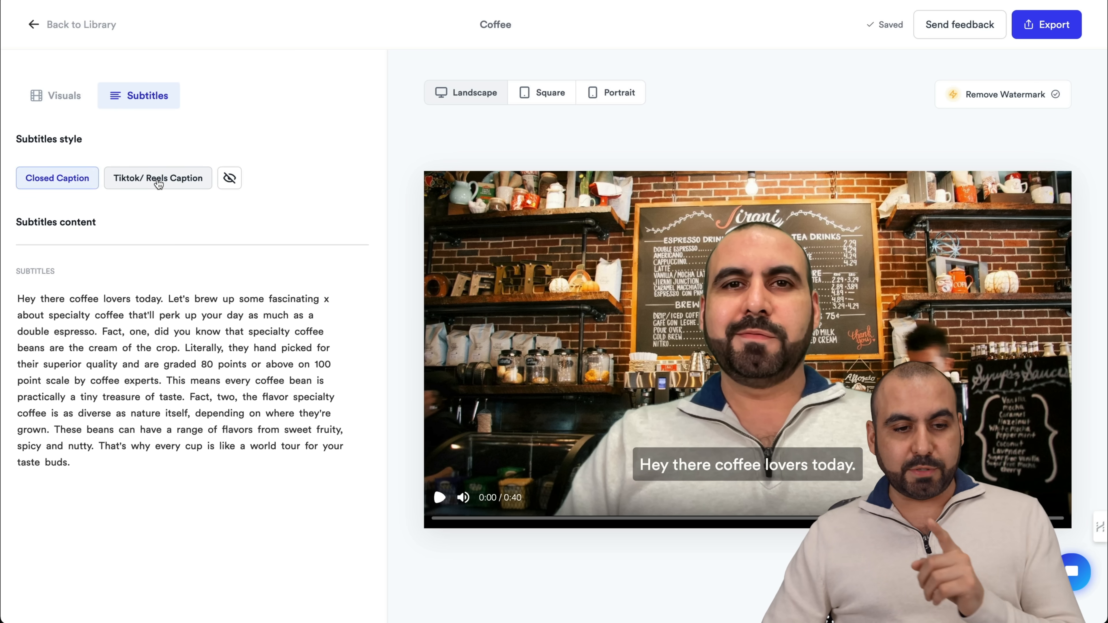
pyautogui.click(158, 178)
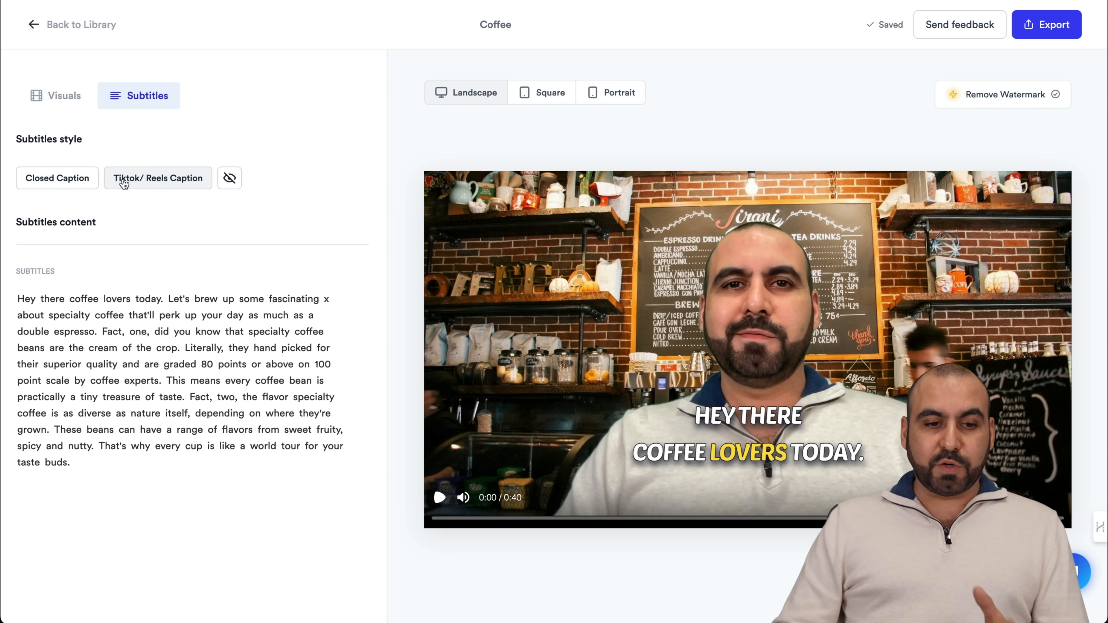
pyautogui.click(157, 177)
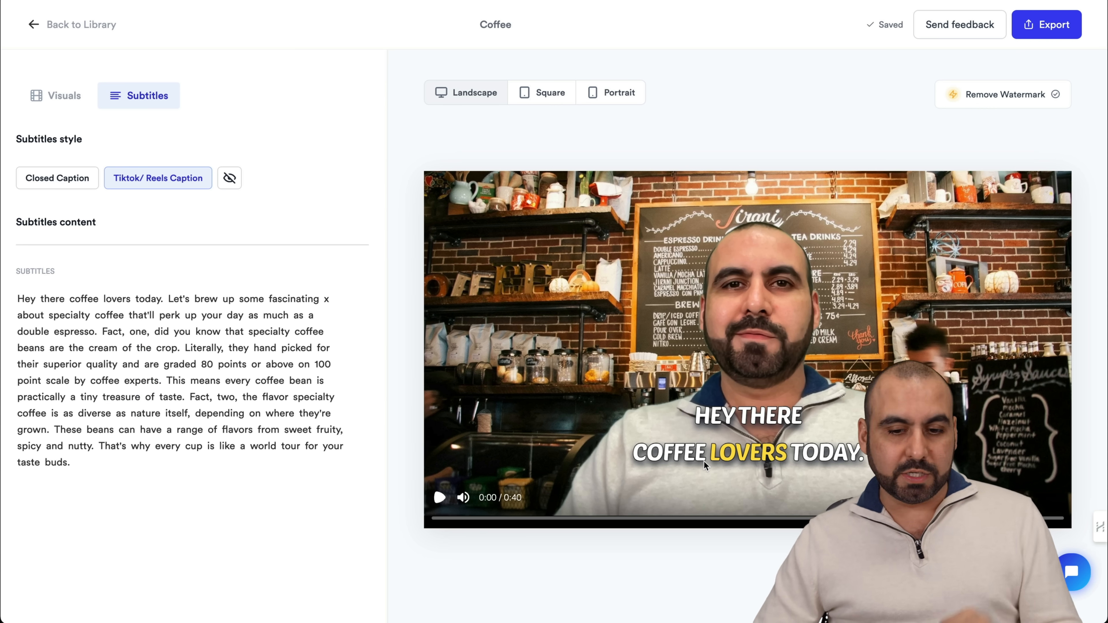
# Preview the captions, try square then portrait format, and show the Visuals transcript.
pyautogui.click(439, 497)
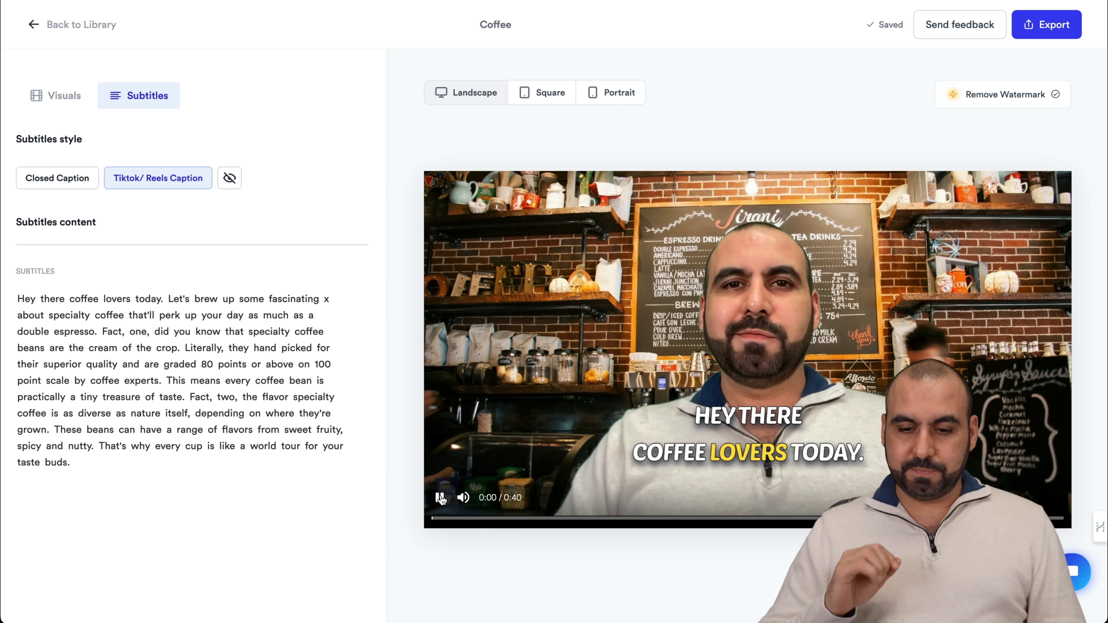
pyautogui.click(440, 498)
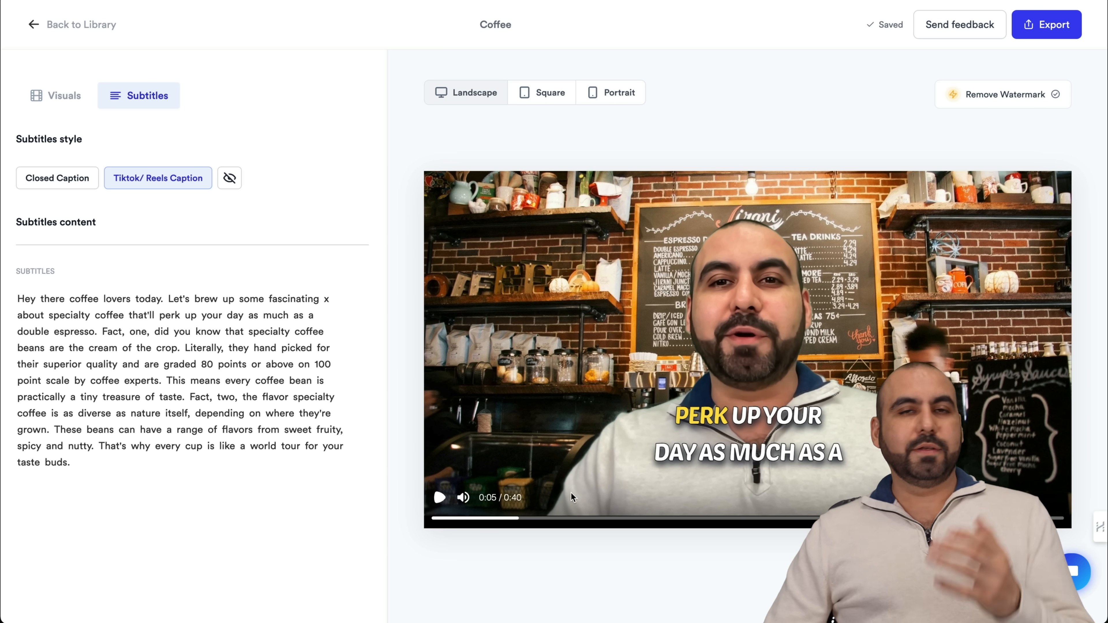
pyautogui.moveTo(757, 557)
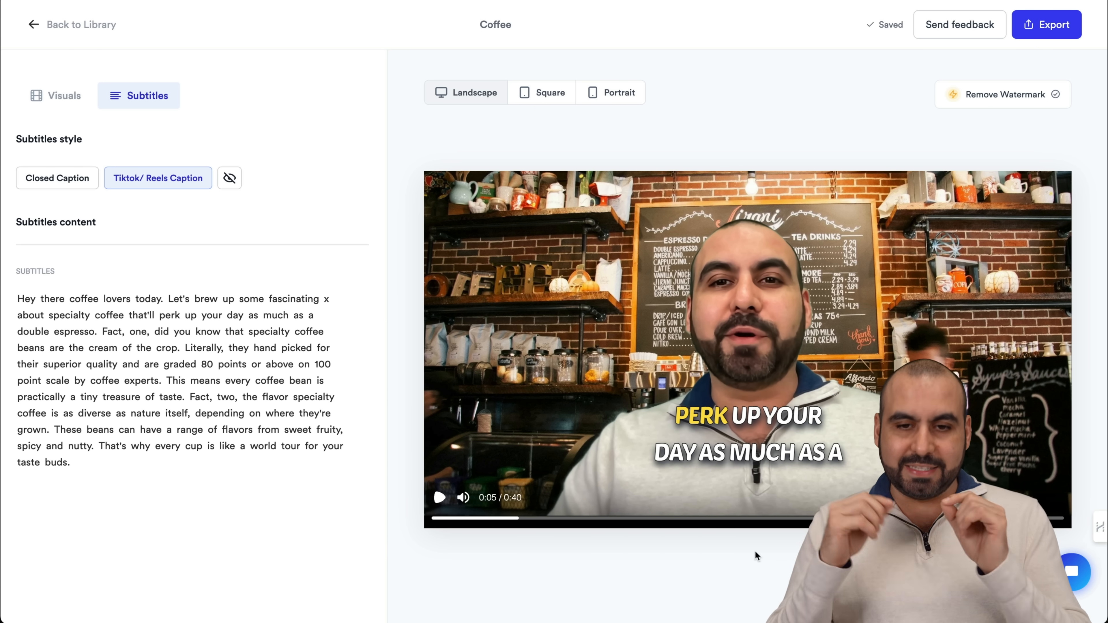
pyautogui.moveTo(634, 220)
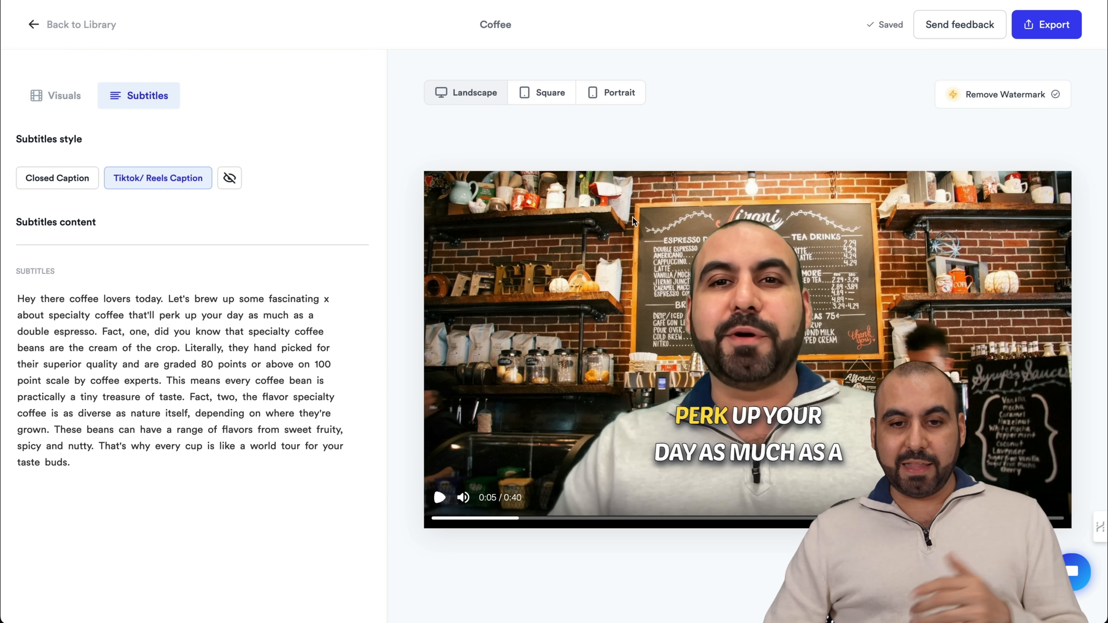
pyautogui.click(550, 93)
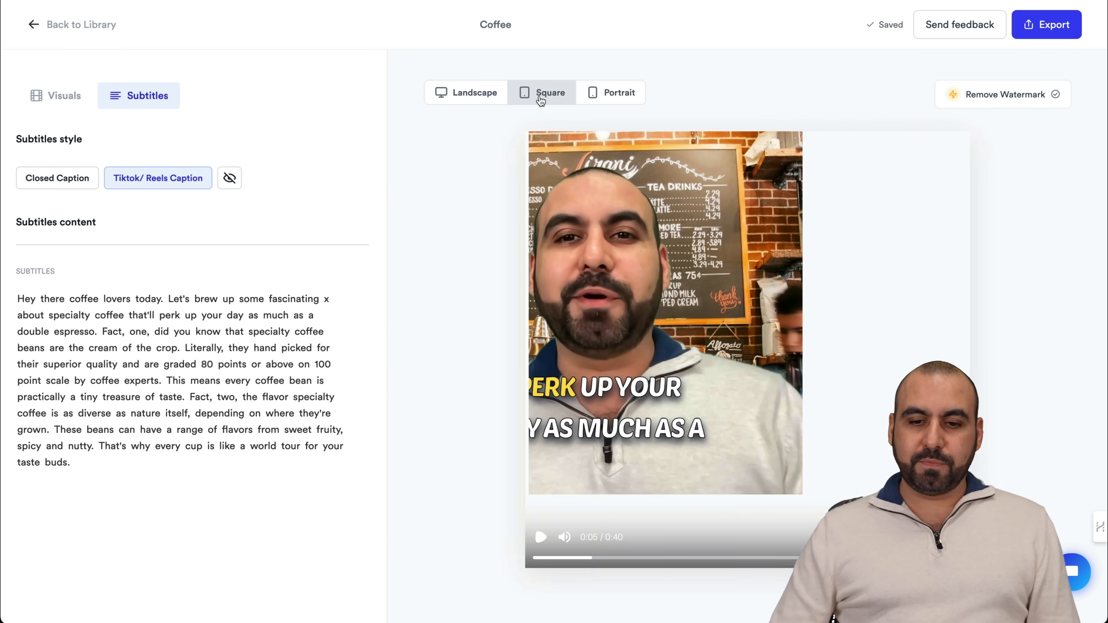
pyautogui.click(618, 92)
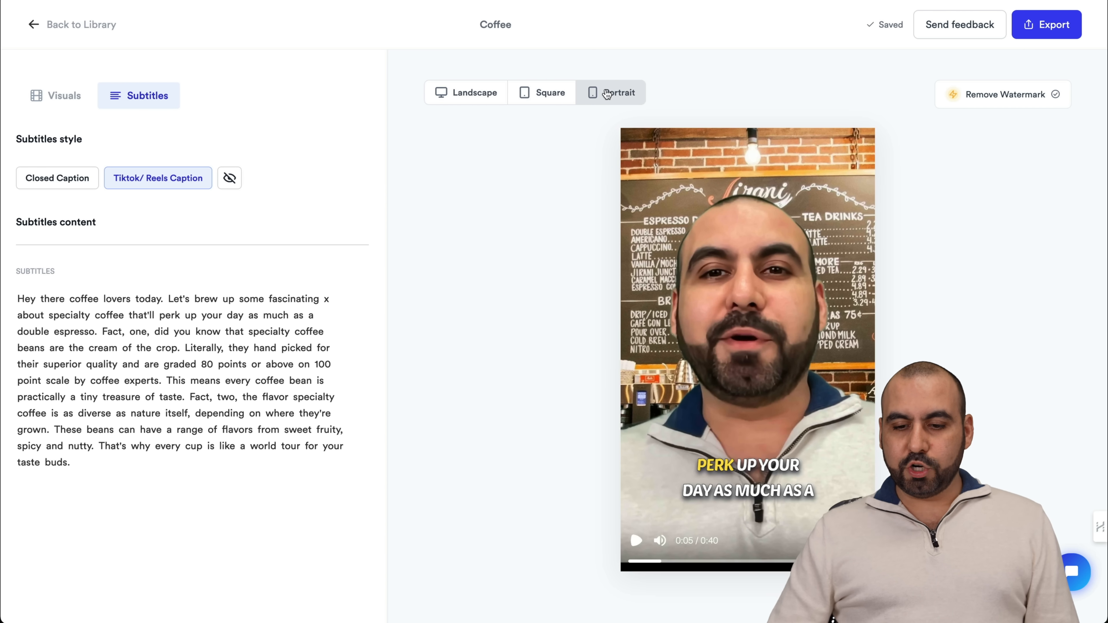
pyautogui.moveTo(656, 531)
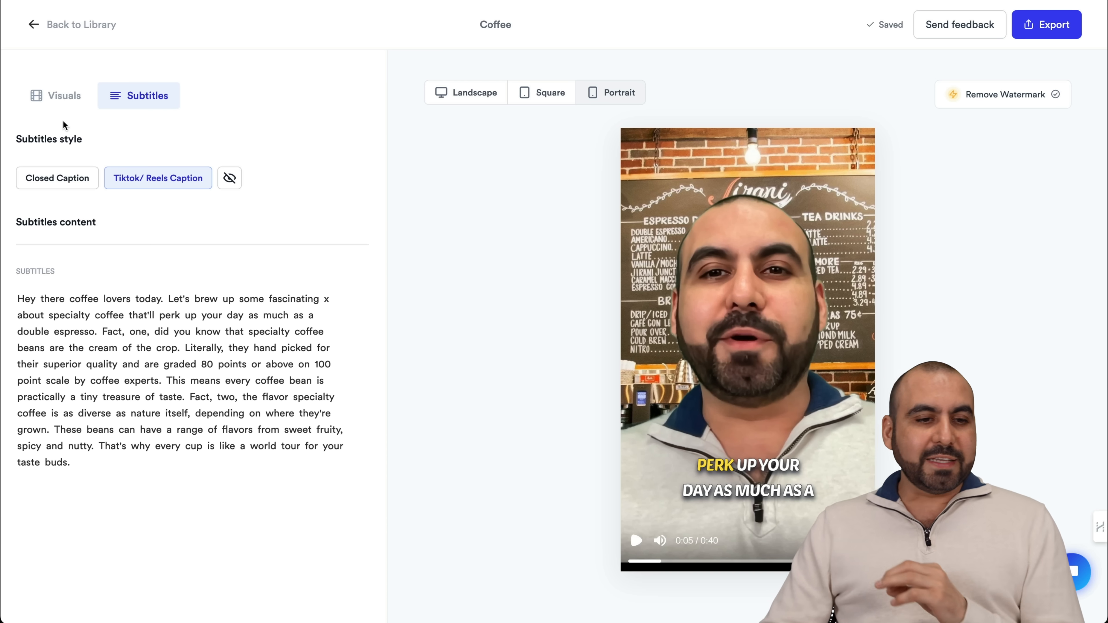
pyautogui.click(55, 95)
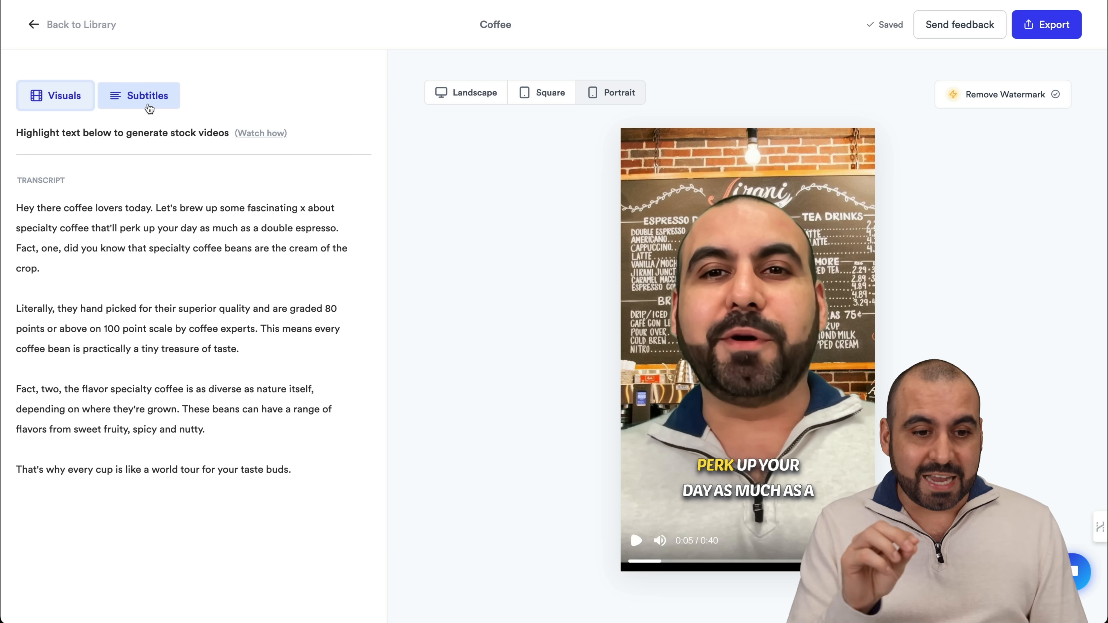
# Generate an AI stock image for the word 'coffee' in the transcript.
pyautogui.click(56, 96)
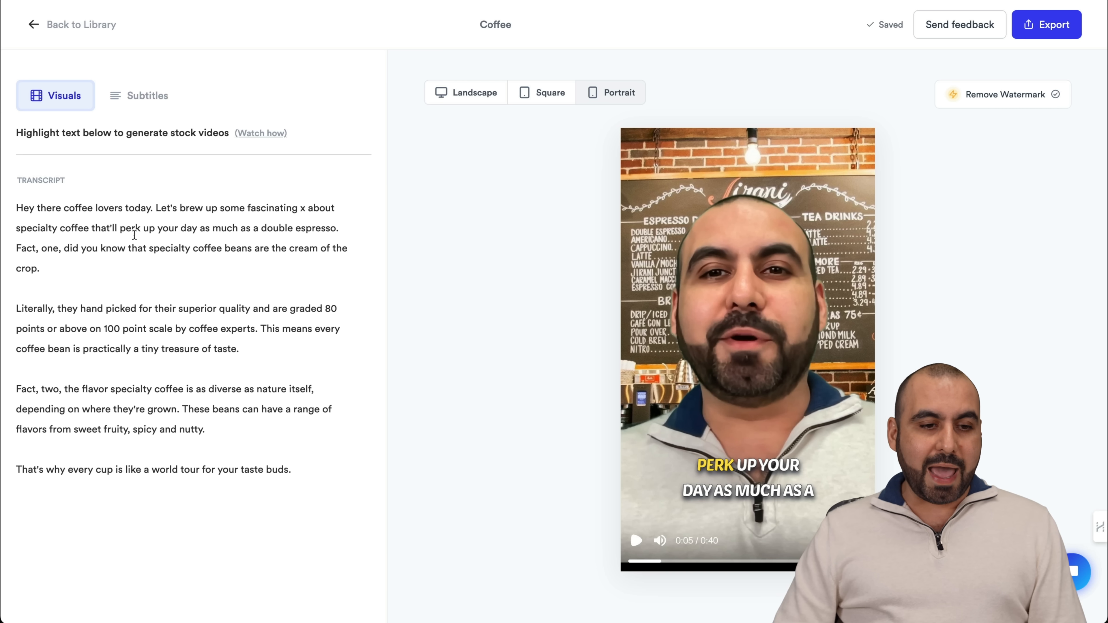
pyautogui.doubleClick(75, 208)
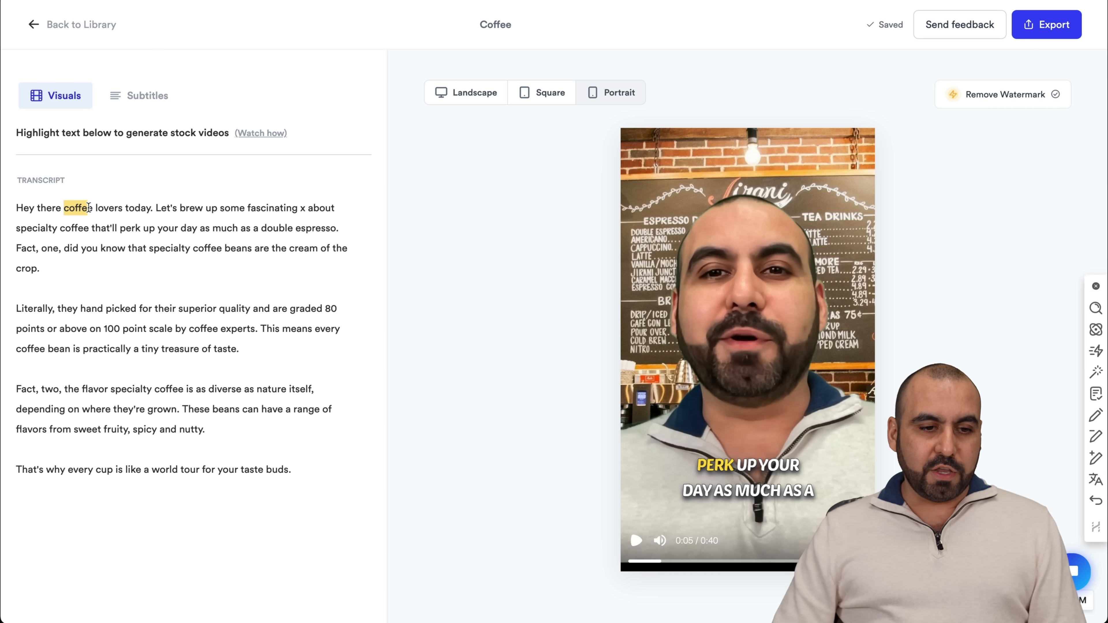
pyautogui.click(74, 208)
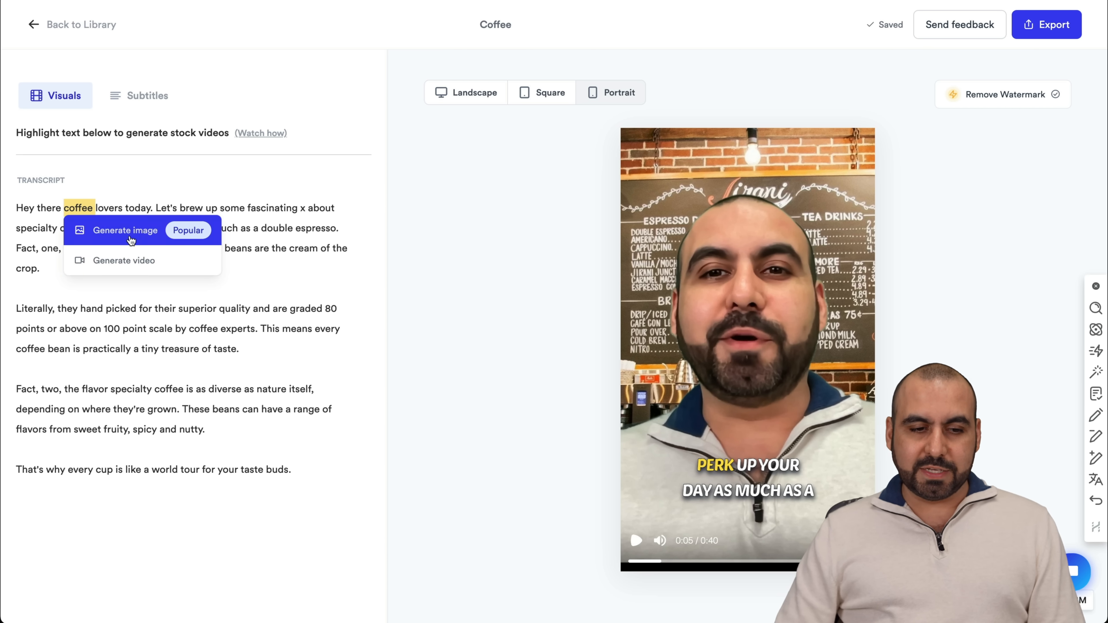
pyautogui.click(126, 229)
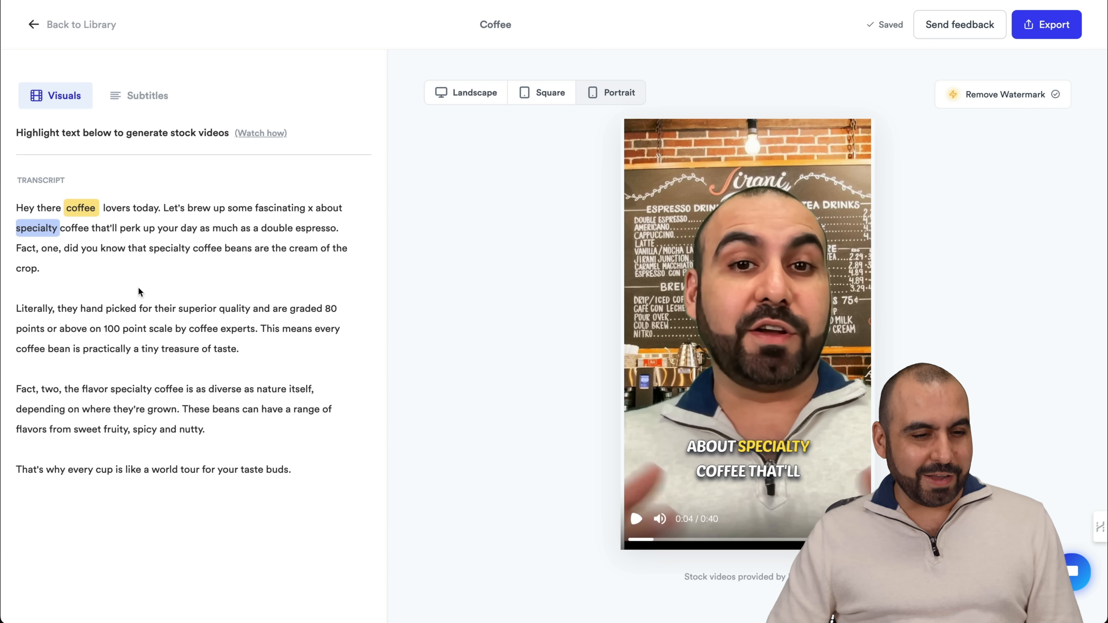
# Play the portrait preview from the first word and pause it.
pyautogui.click(635, 519)
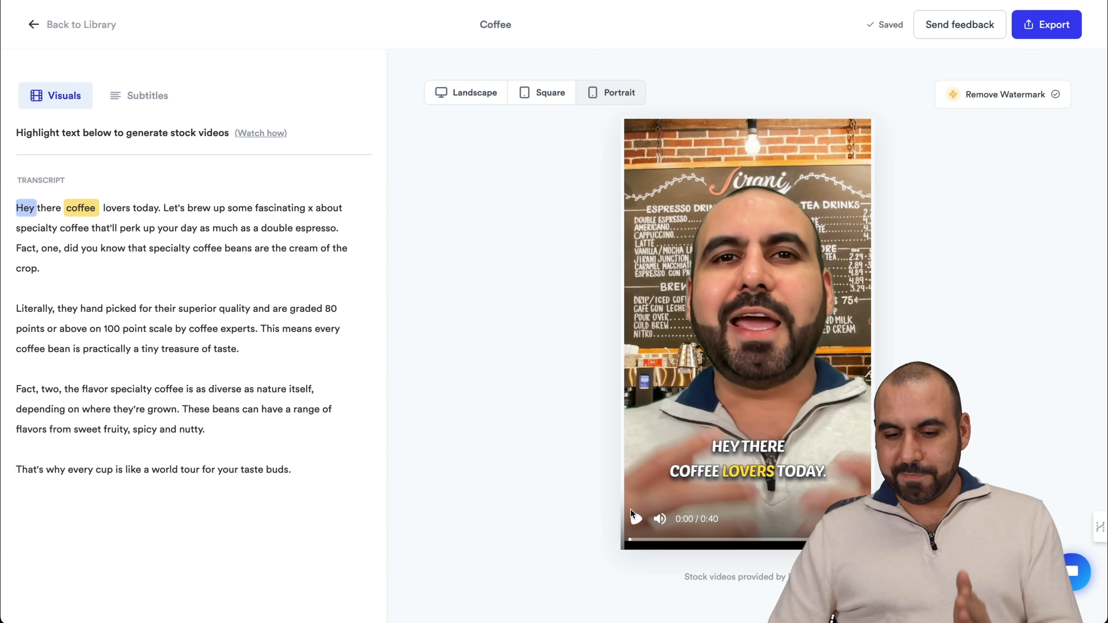
pyautogui.click(636, 518)
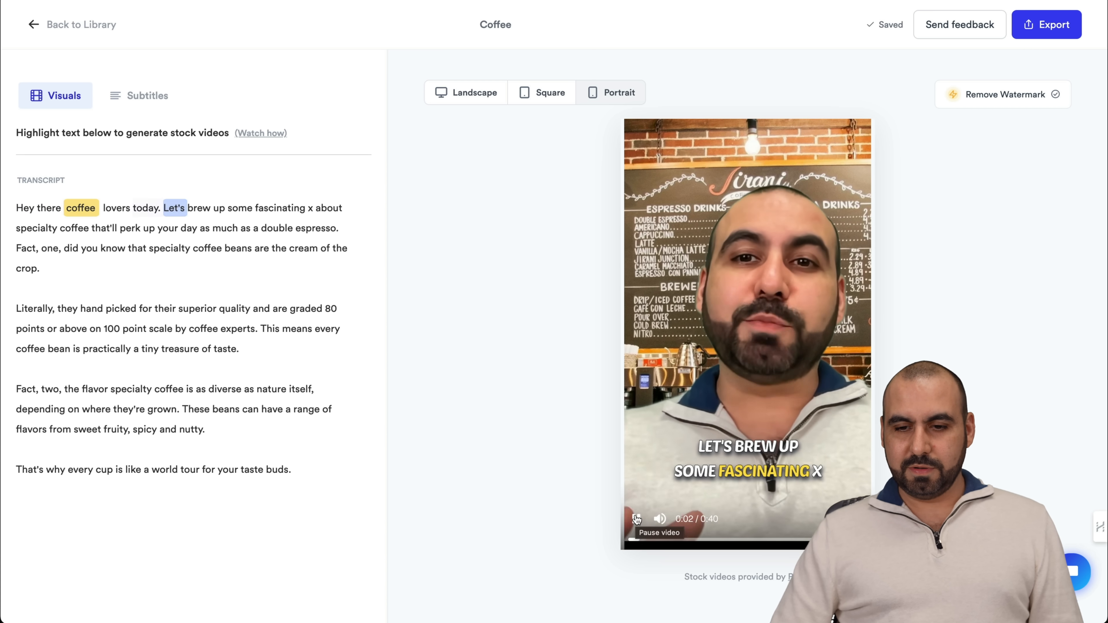
pyautogui.click(636, 519)
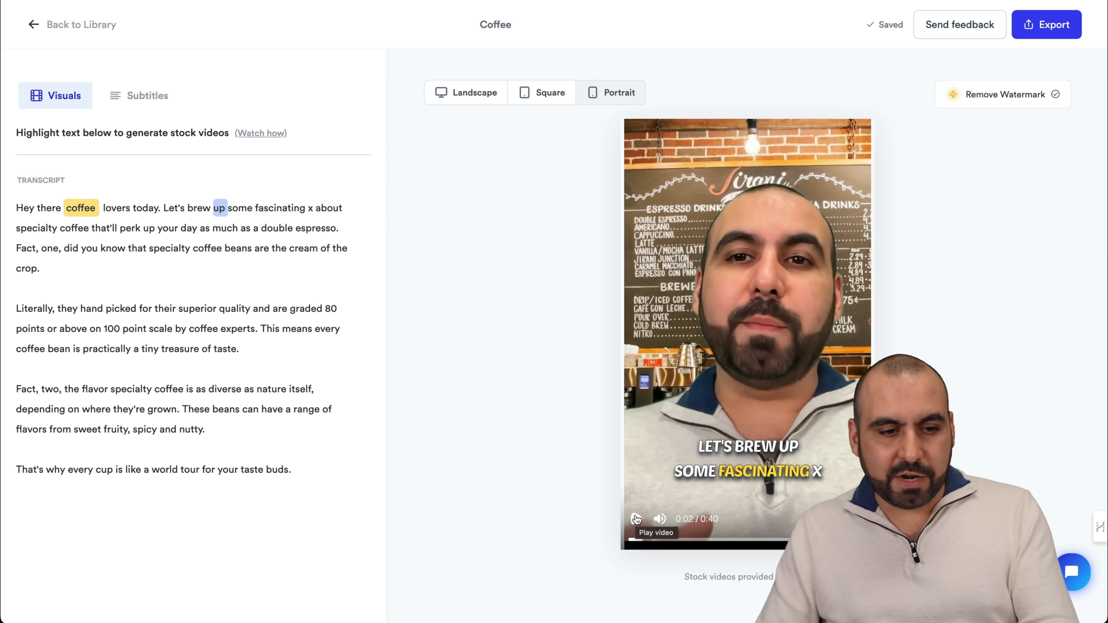
pyautogui.click(636, 519)
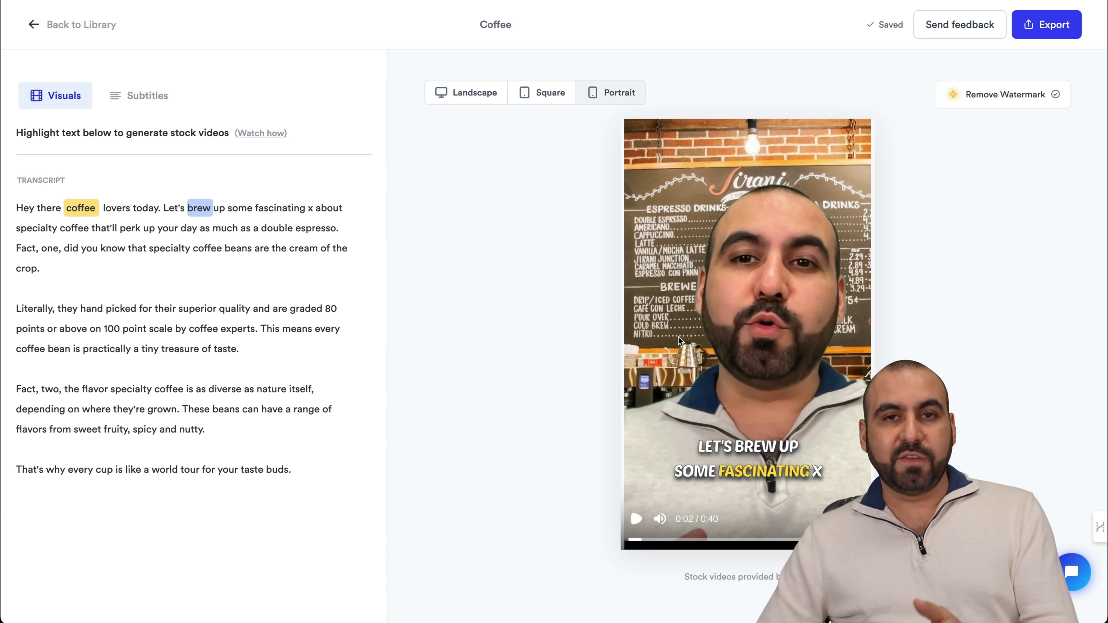
pyautogui.click(80, 207)
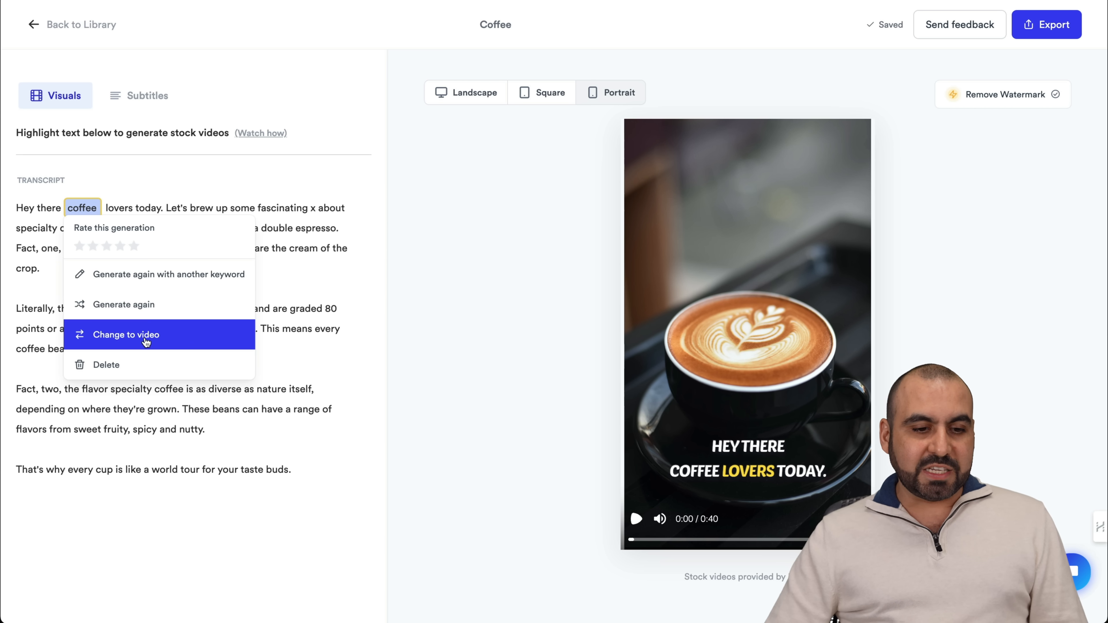
pyautogui.moveTo(175, 280)
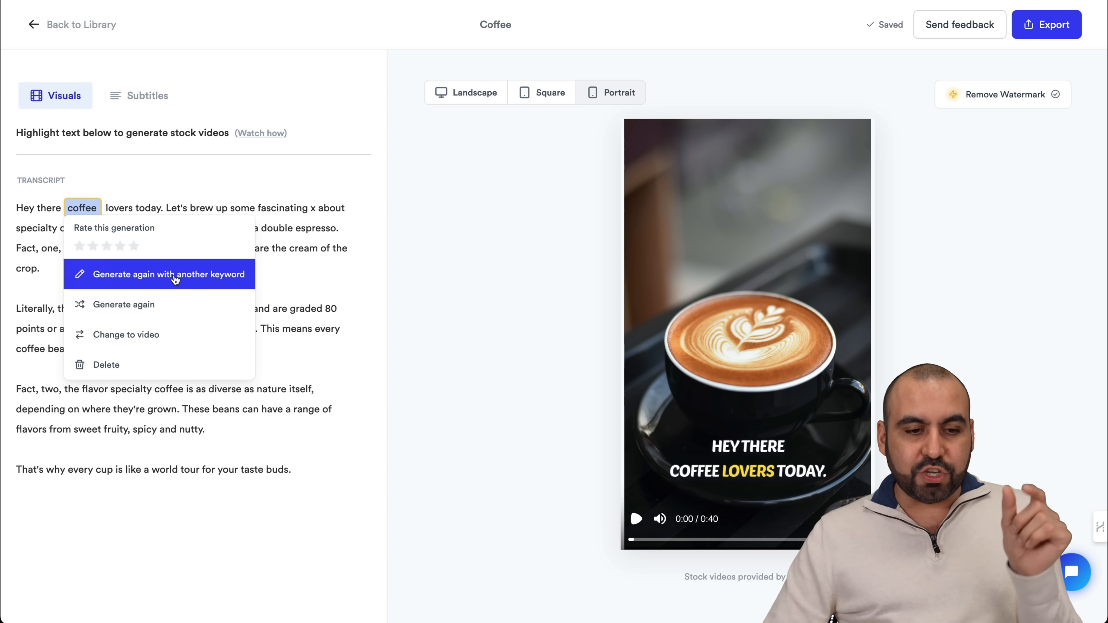
pyautogui.moveTo(187, 309)
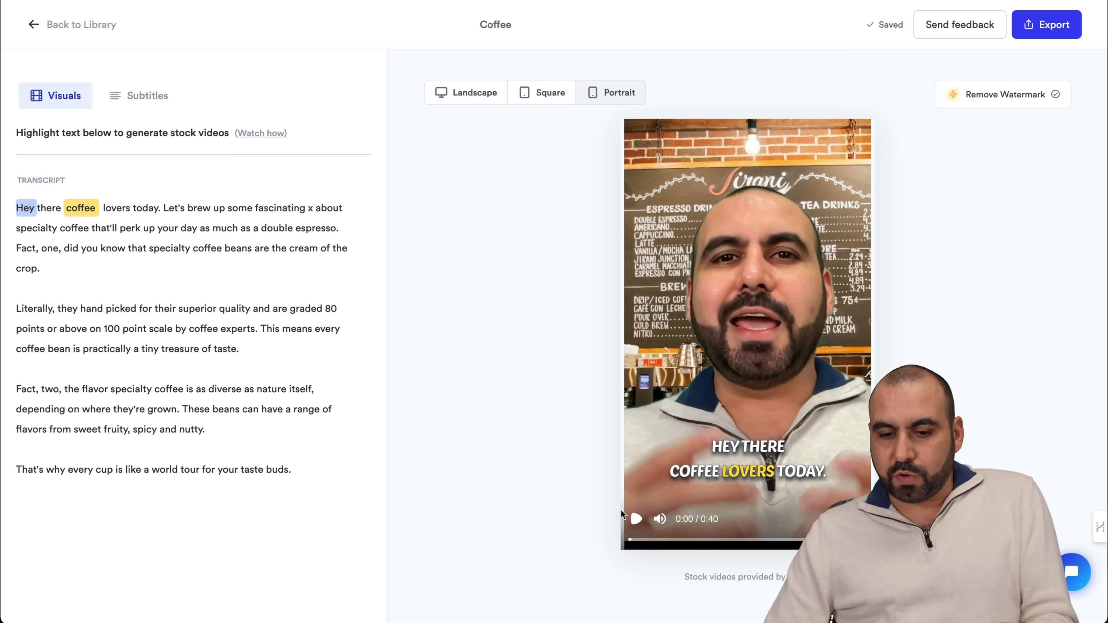
pyautogui.click(635, 519)
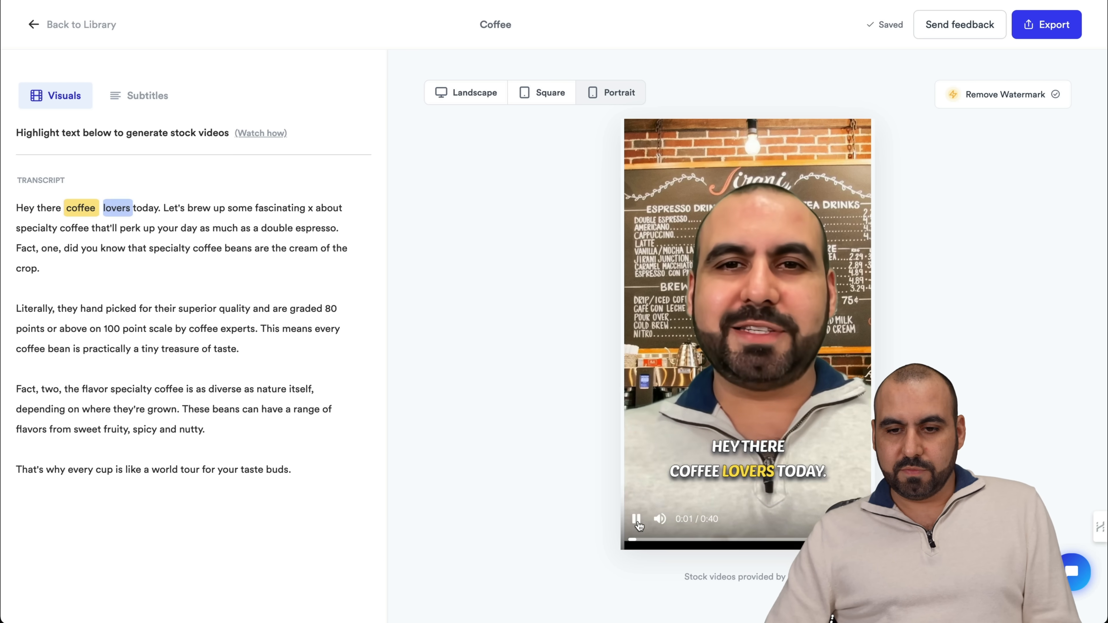
pyautogui.click(635, 518)
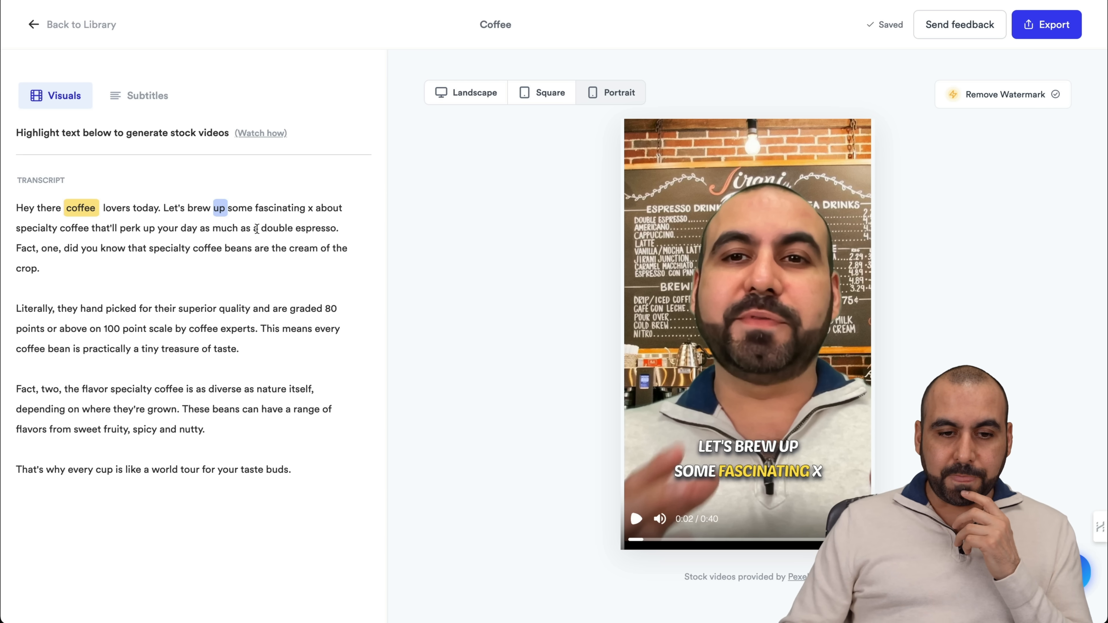
# Generate a stock video for the phrase 'a double espresso.' in the transcript.
pyautogui.moveTo(252, 227); pyautogui.dragTo(337, 227)
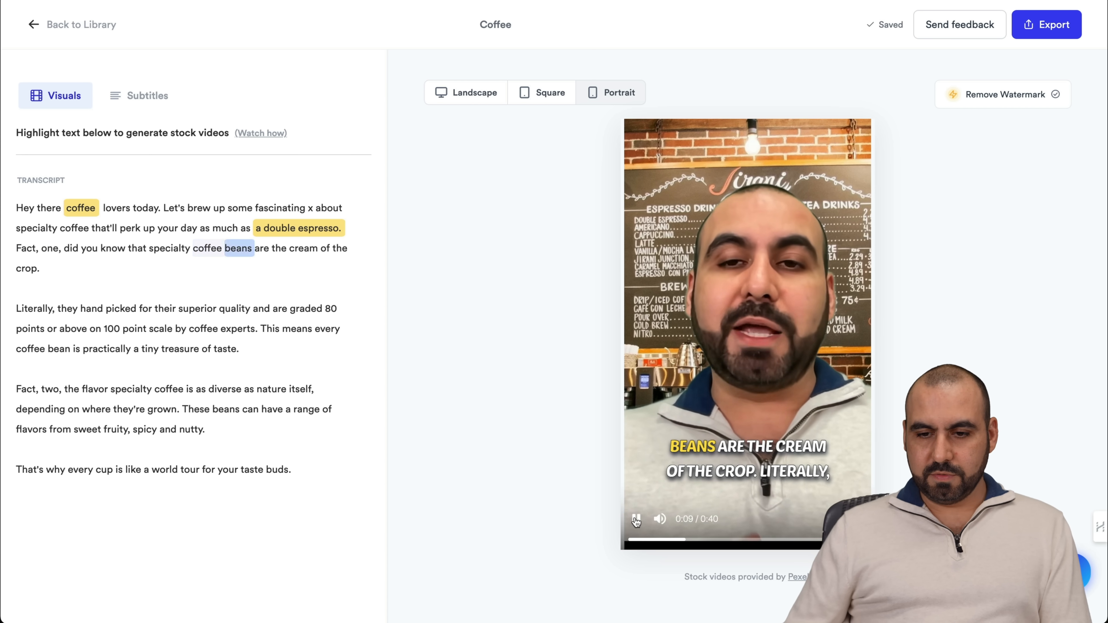
pyautogui.click(636, 519)
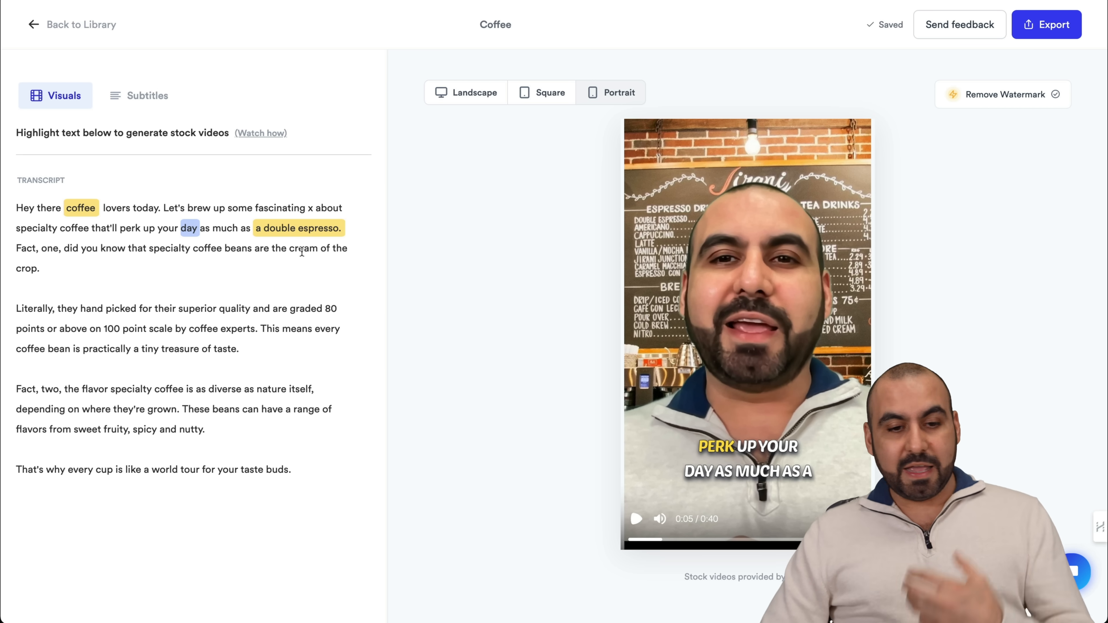
pyautogui.click(297, 228)
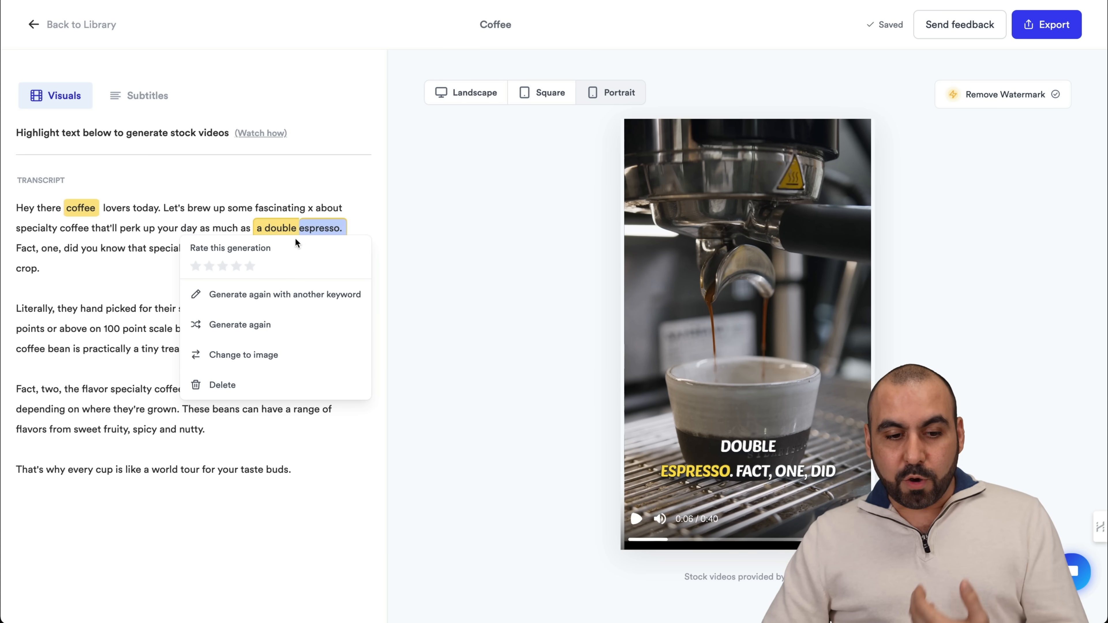
pyautogui.moveTo(267, 274)
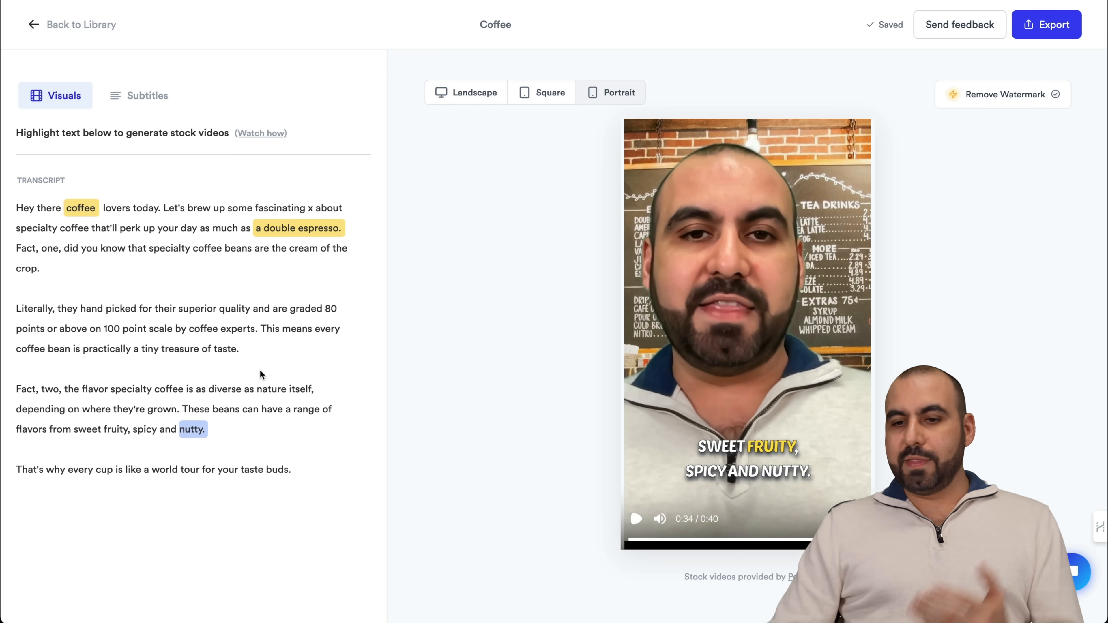
# Switch the Coffee video to landscape and export it.
pyautogui.click(474, 91)
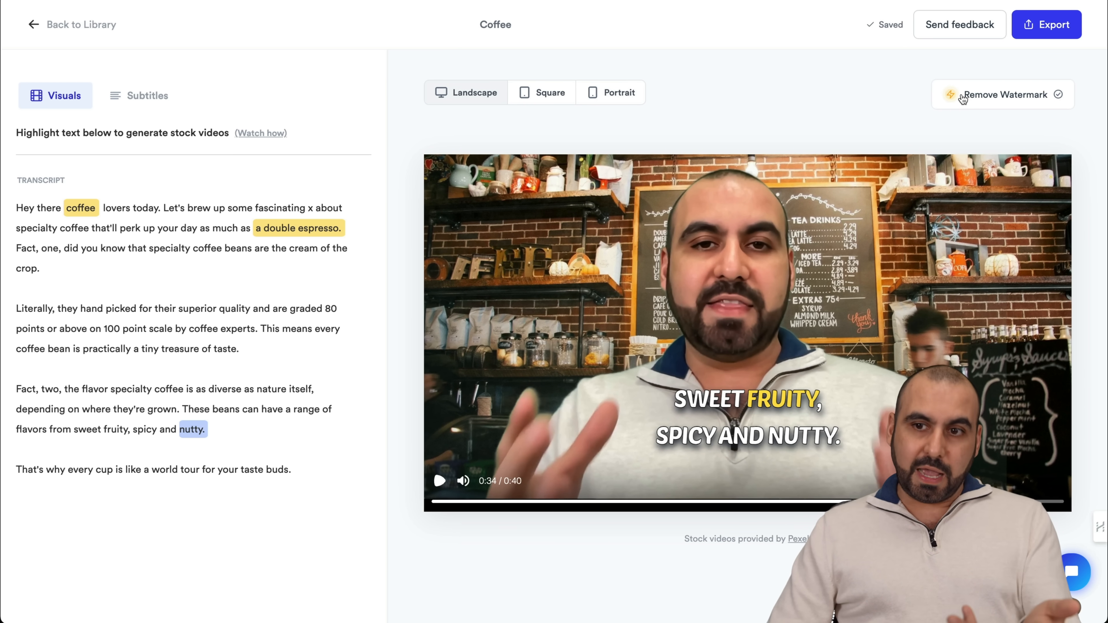
pyautogui.moveTo(985, 148)
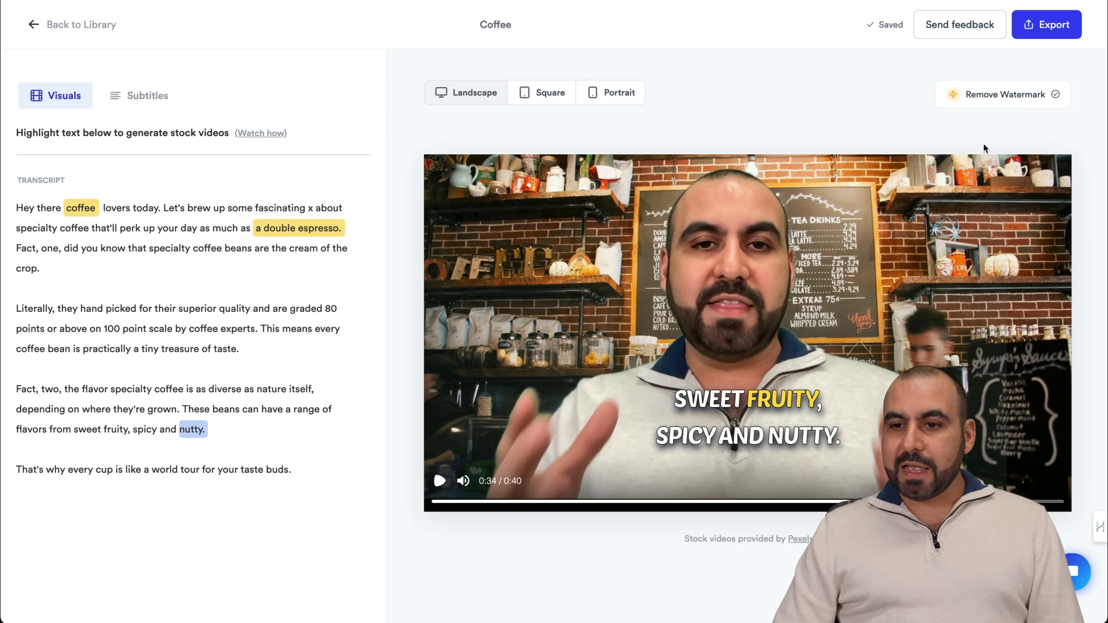
pyautogui.click(1046, 24)
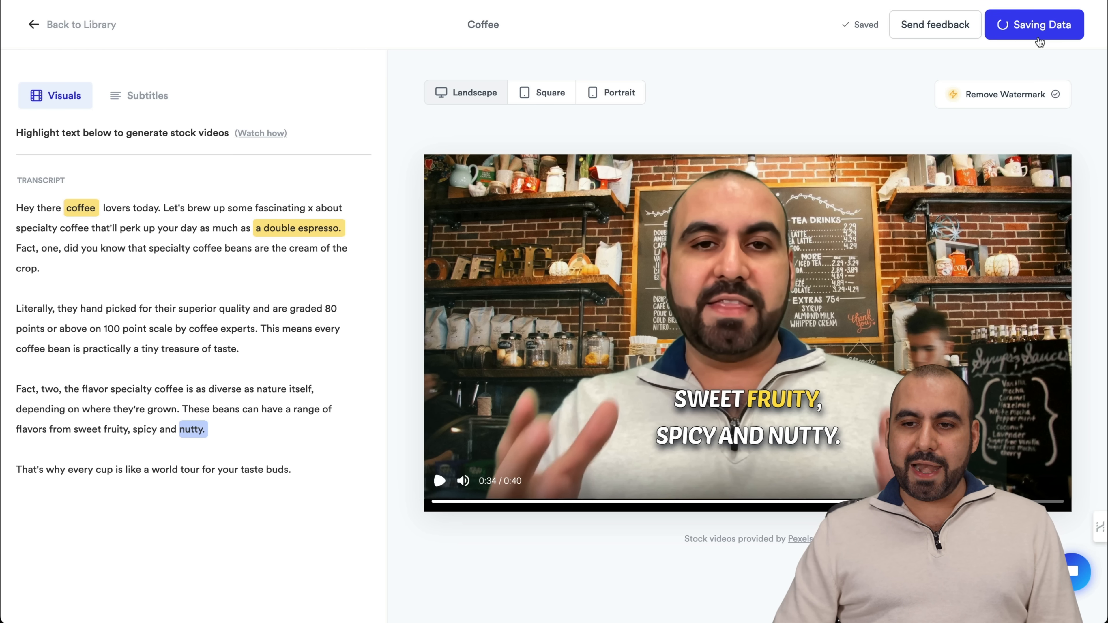
pyautogui.moveTo(843, 155)
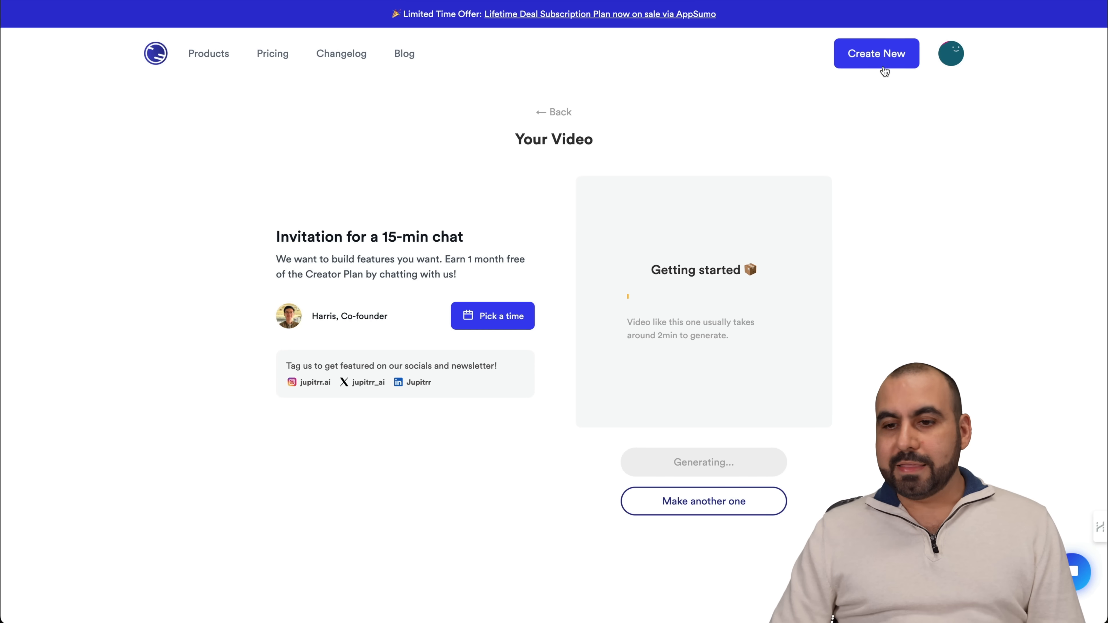
# Return to the video library and open the COFFEE audiogram project at TikTok size.
pyautogui.click(951, 53)
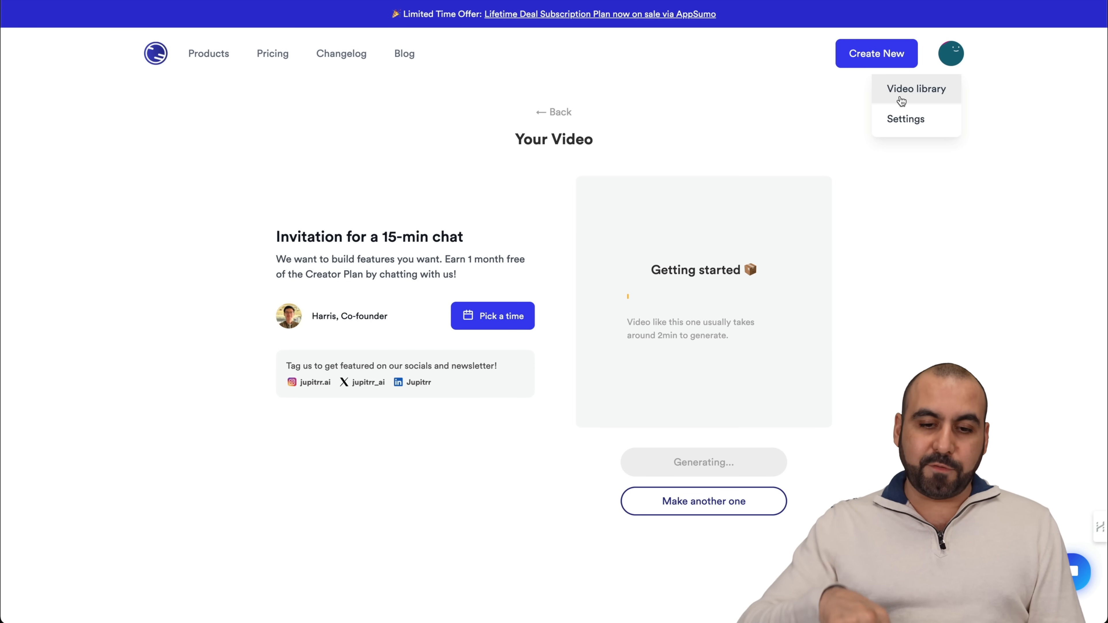
pyautogui.click(916, 88)
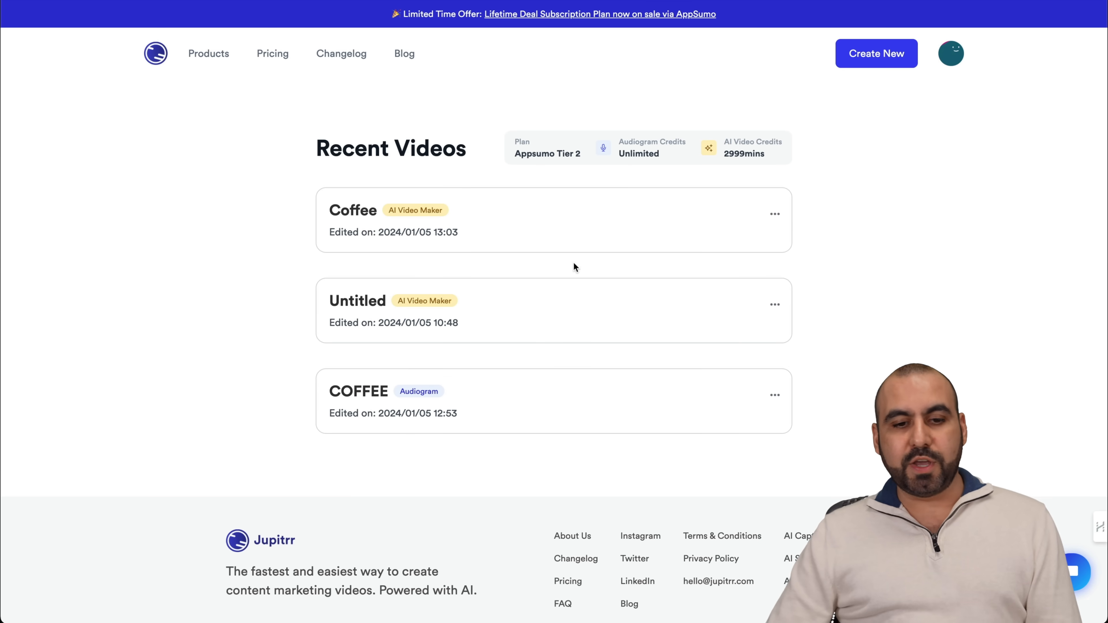
pyautogui.moveTo(494, 392)
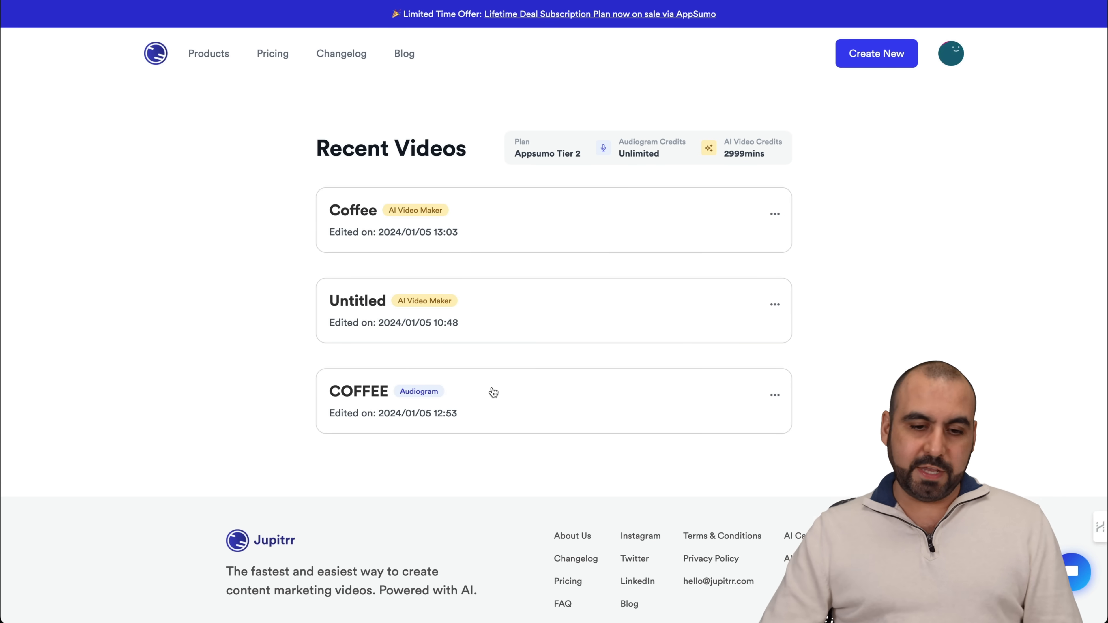
pyautogui.click(358, 391)
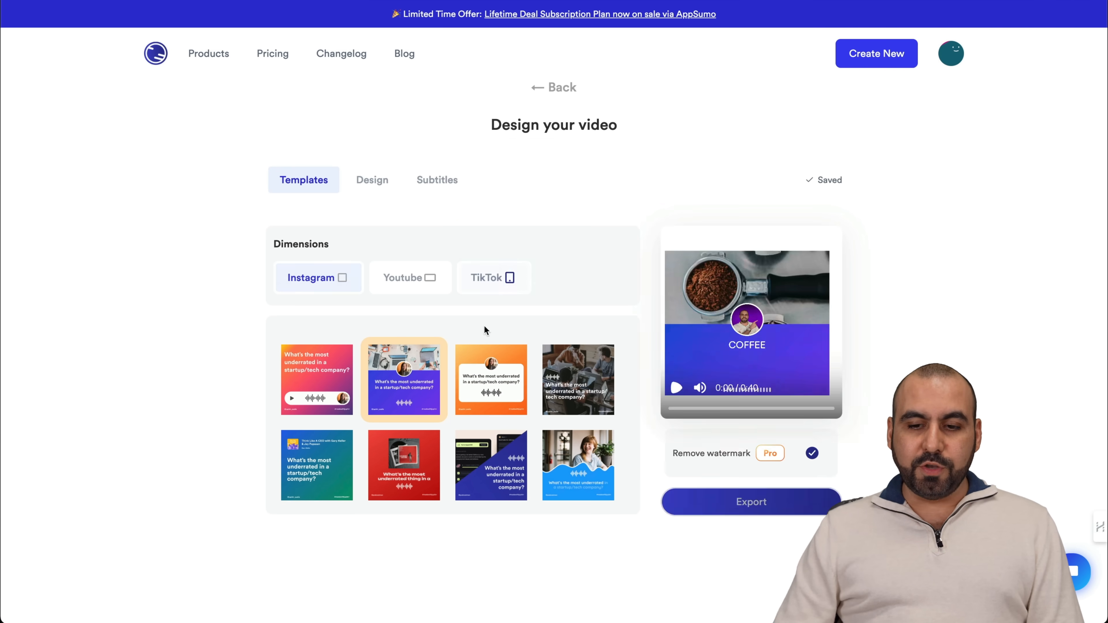
pyautogui.click(493, 277)
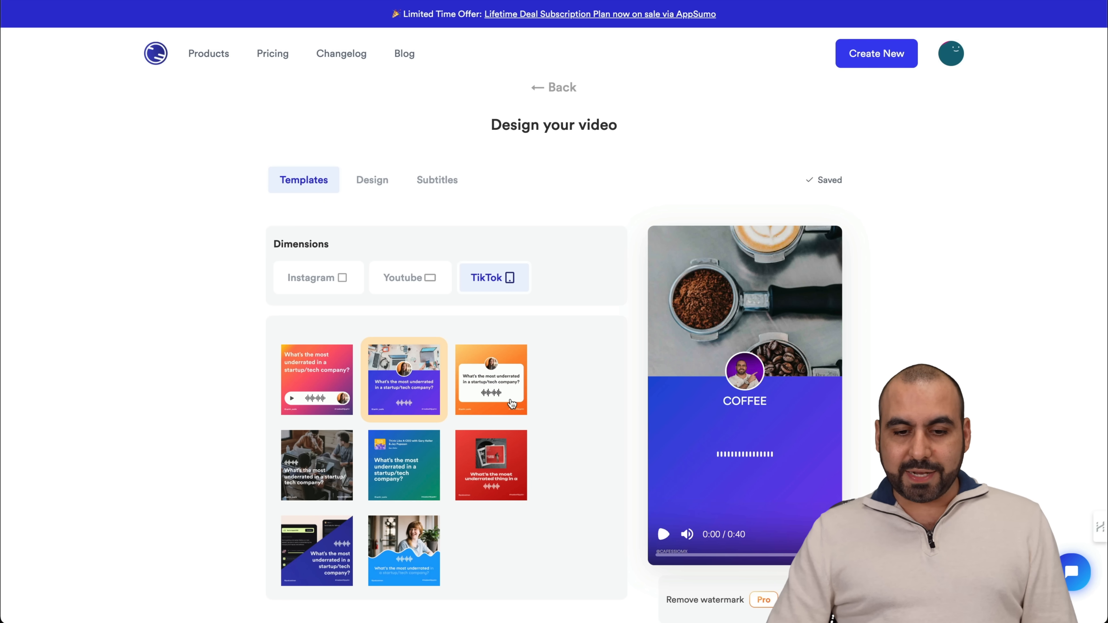
# Try the orange template and Instagram/Youtube sizes, keep blue template at TikTok size, and play the preview.
pyautogui.click(491, 379)
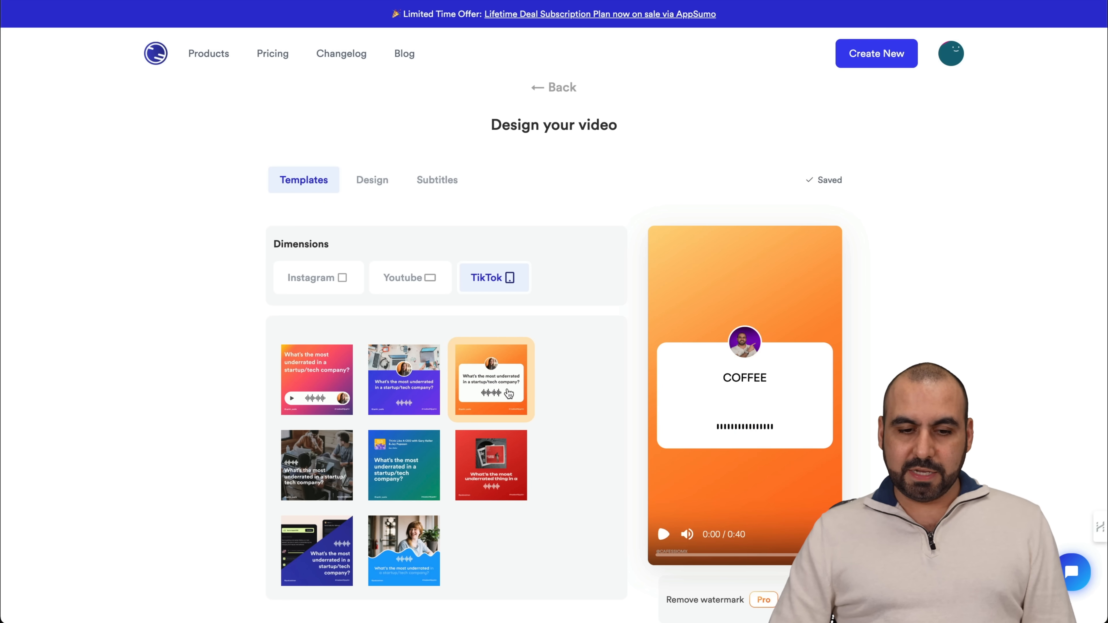
pyautogui.click(403, 380)
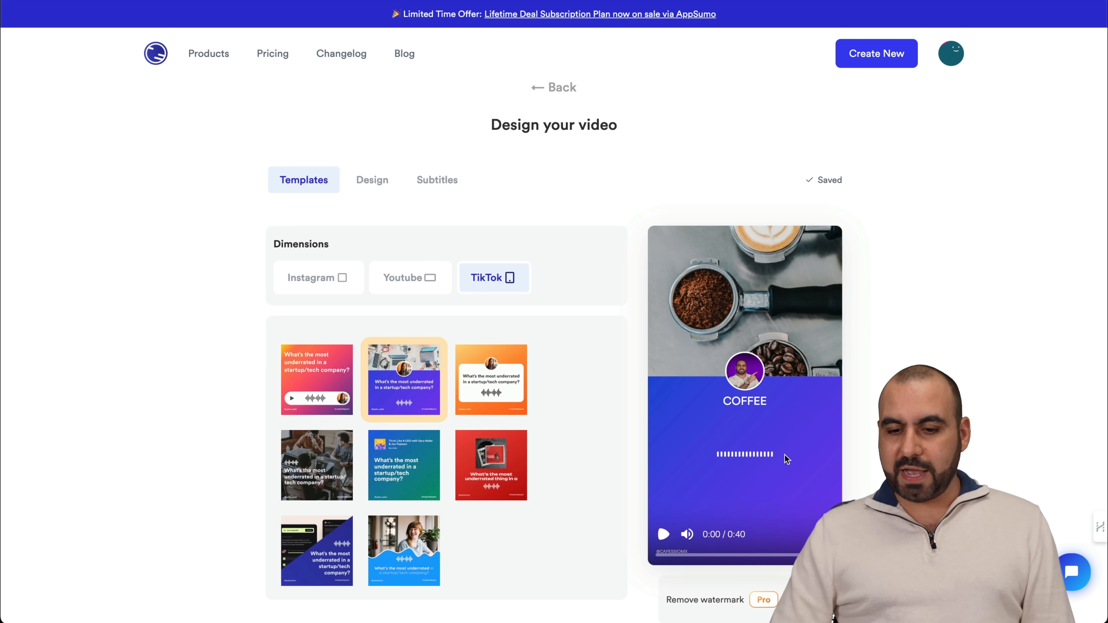
pyautogui.click(318, 278)
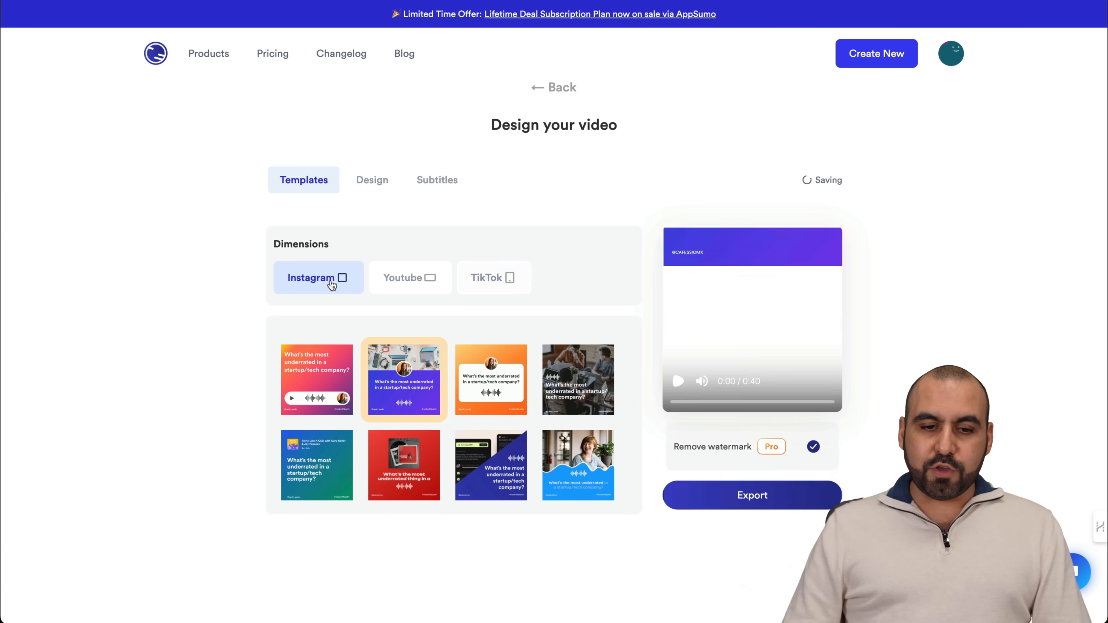
pyautogui.click(410, 277)
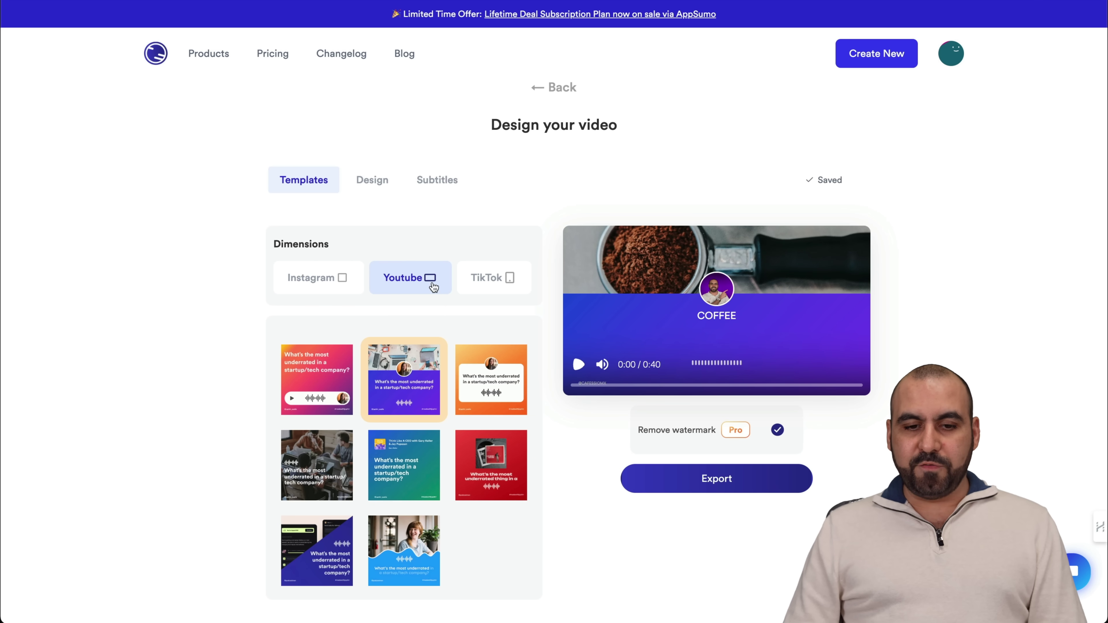
pyautogui.click(493, 277)
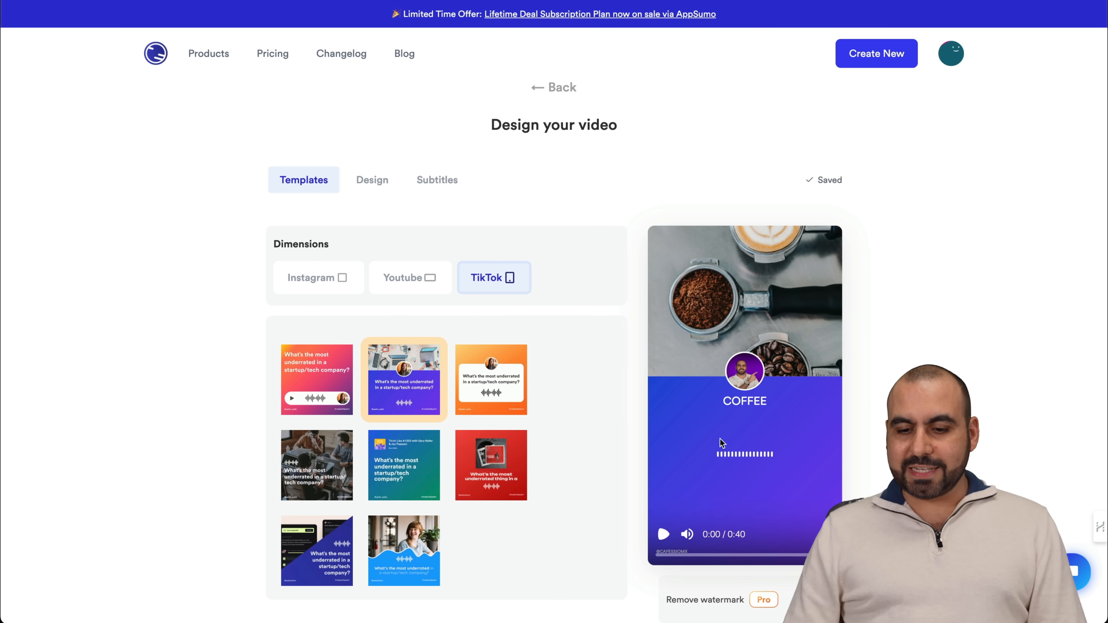
pyautogui.click(664, 534)
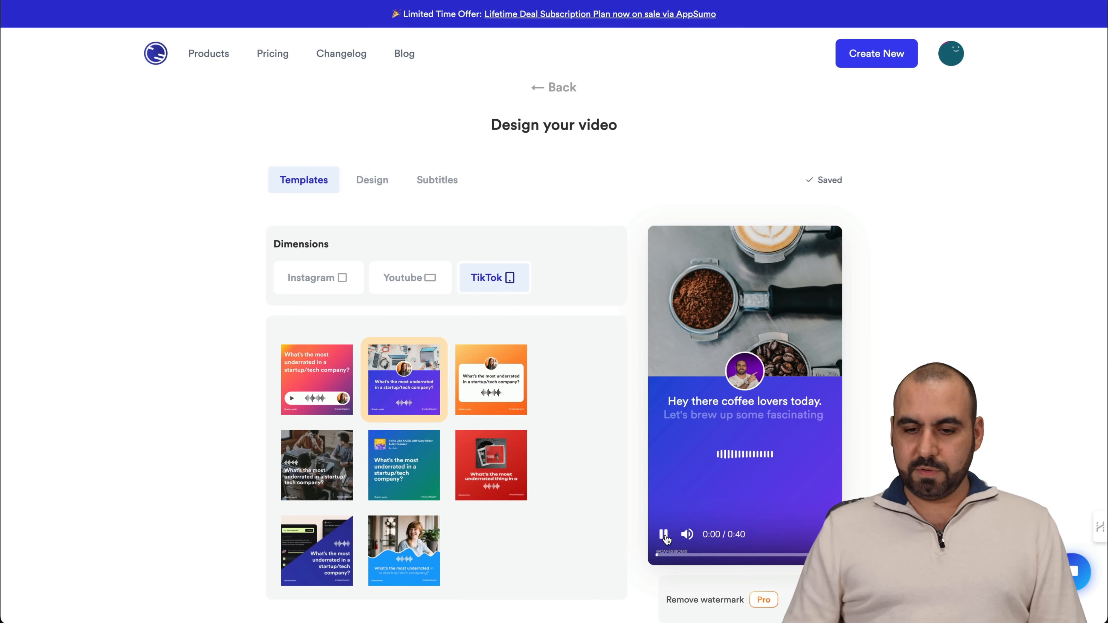
pyautogui.click(665, 534)
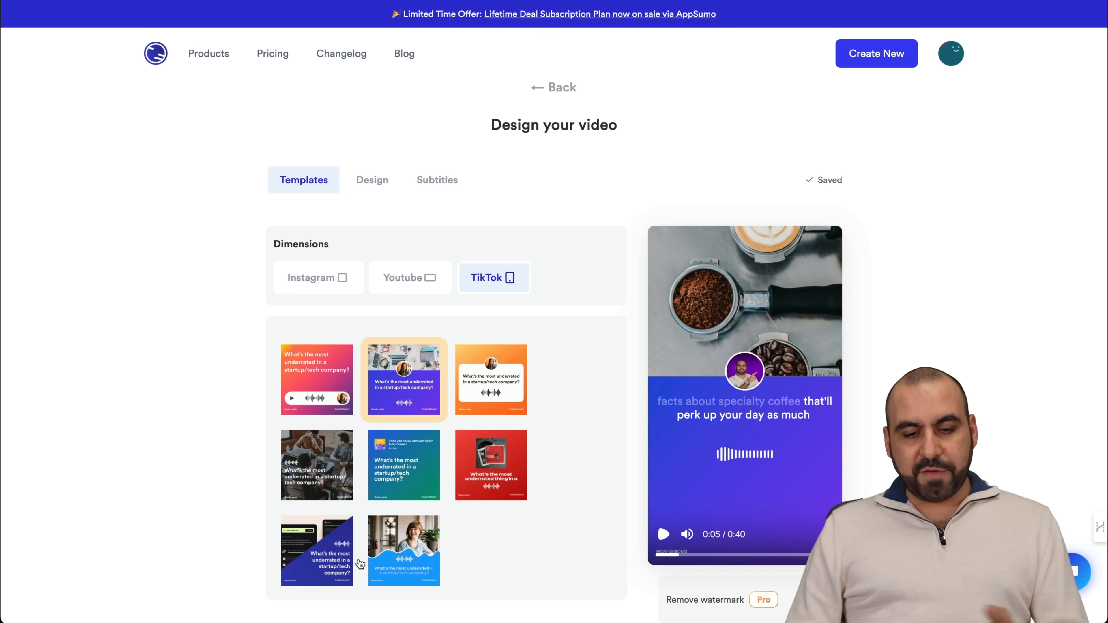
pyautogui.moveTo(390, 201)
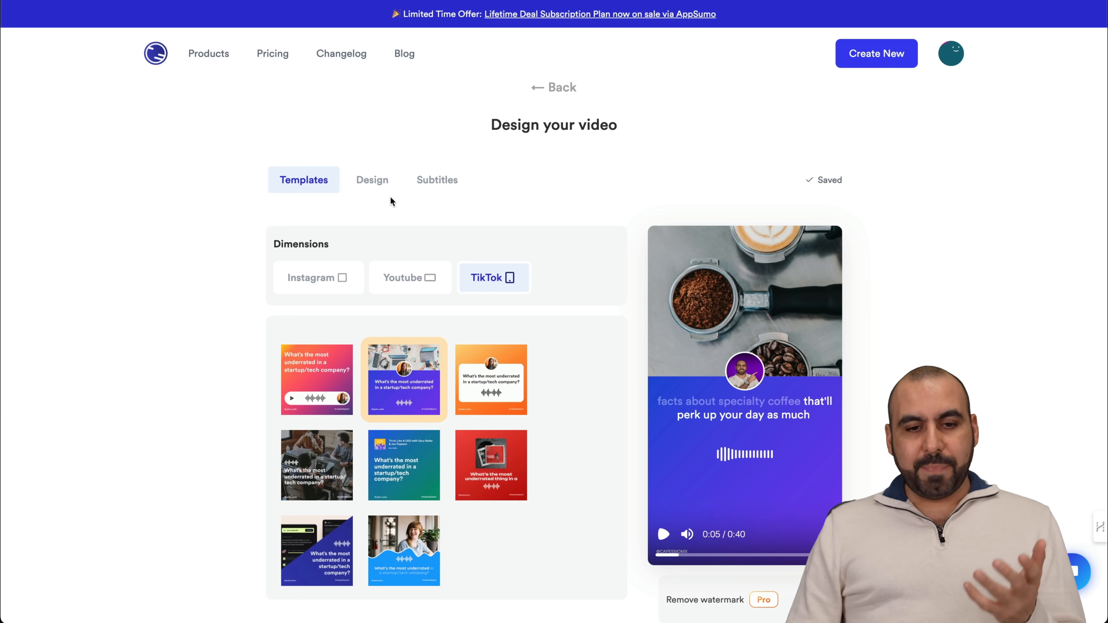
# Show the audiogram's Design settings with the COFFEE title, font, avatar, banner and colours.
pyautogui.click(372, 180)
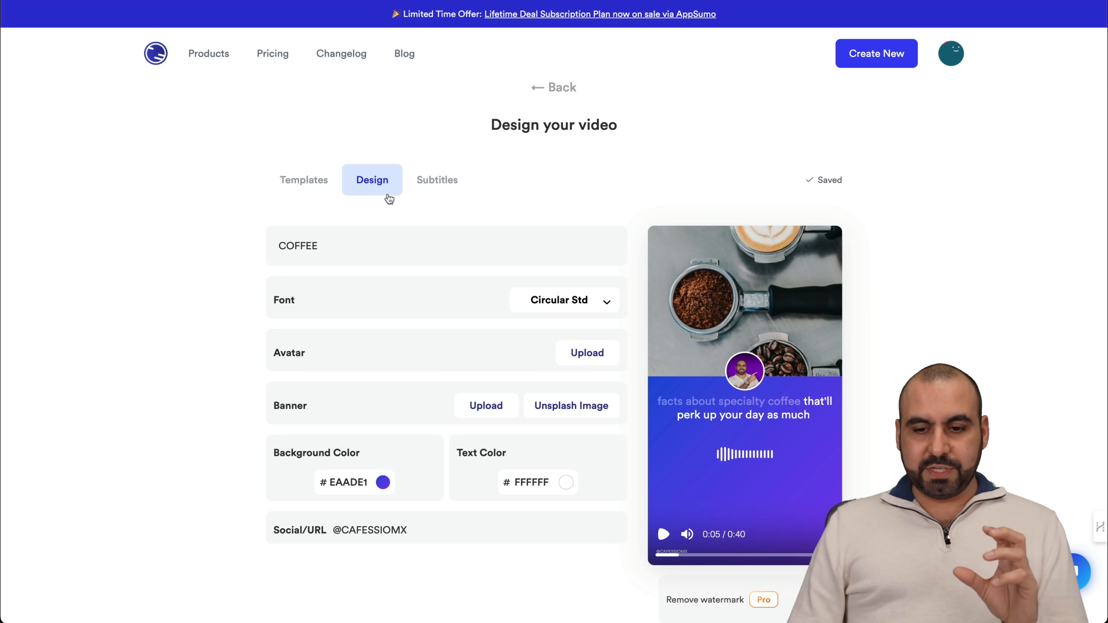
pyautogui.moveTo(723, 458)
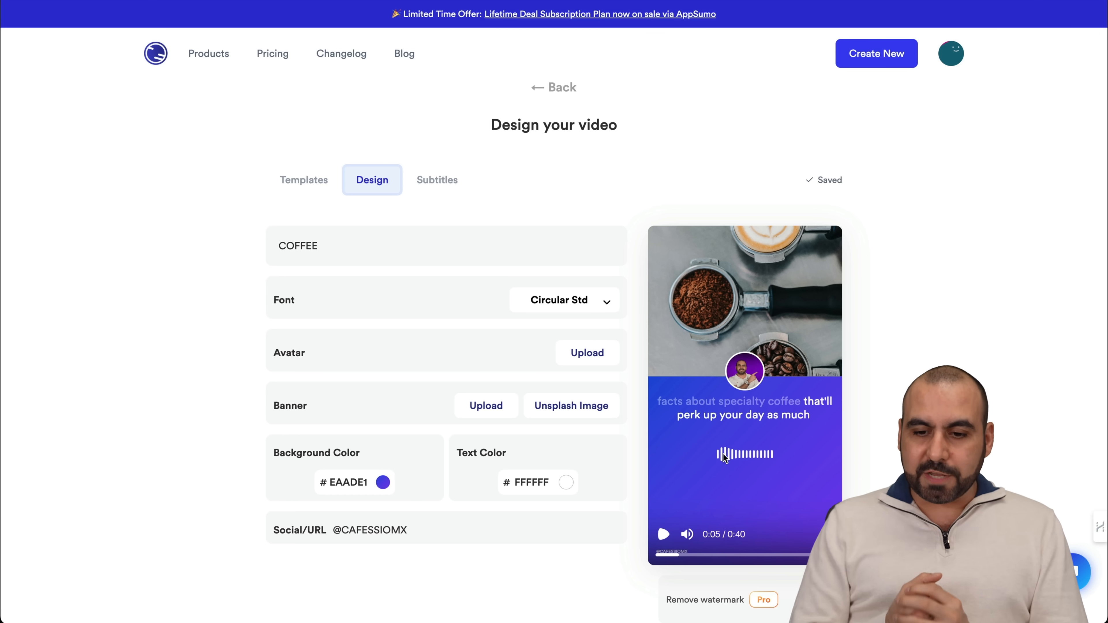
pyautogui.moveTo(670, 319)
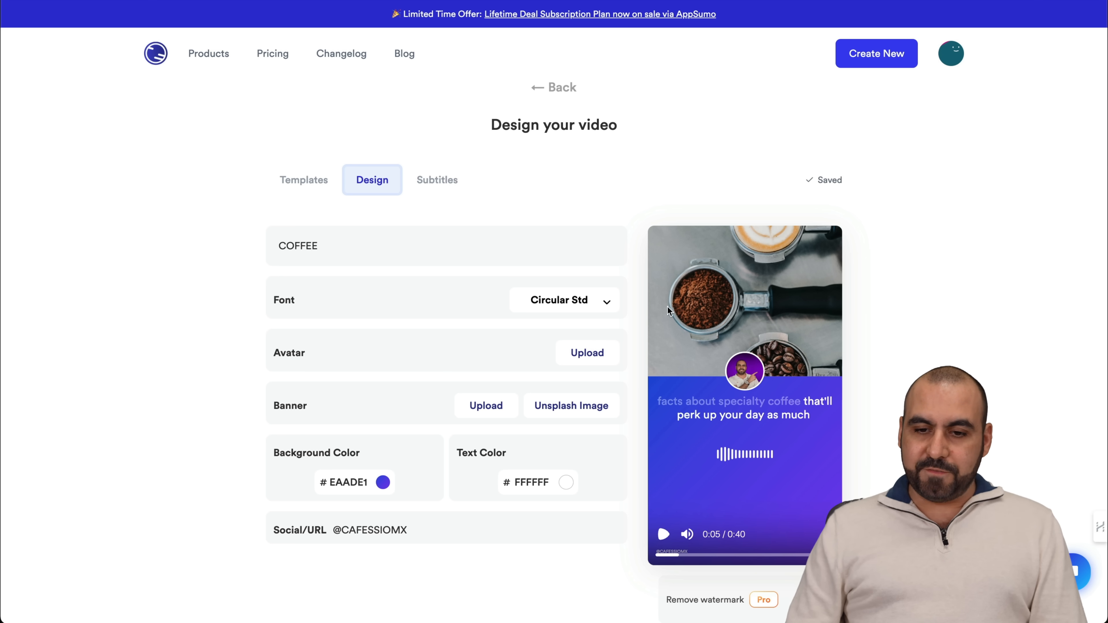
pyautogui.moveTo(541, 432)
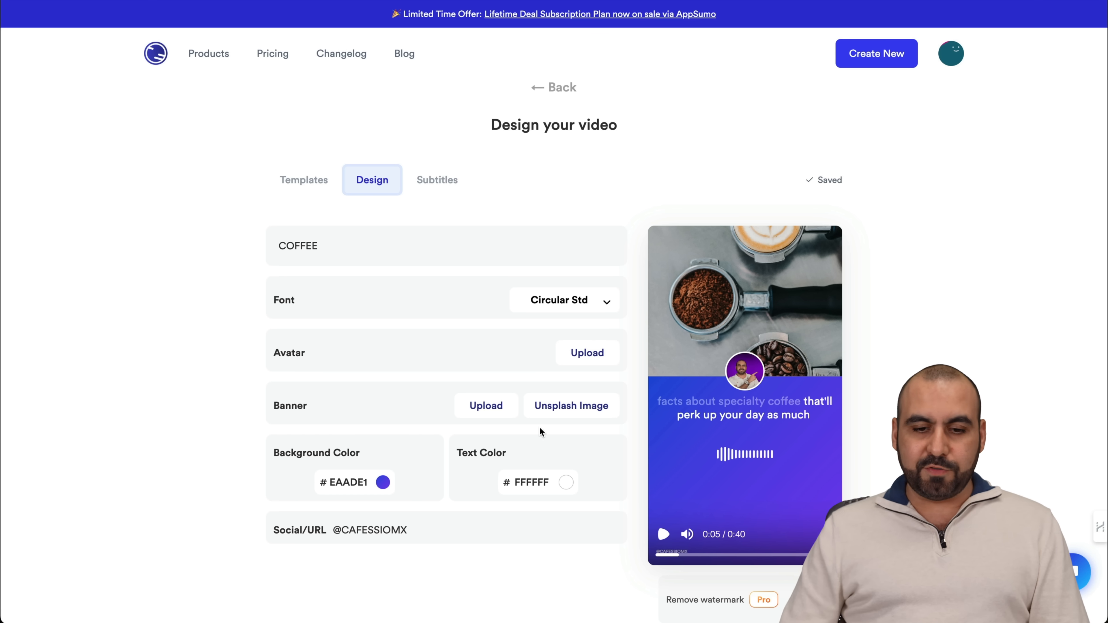
pyautogui.moveTo(500, 409)
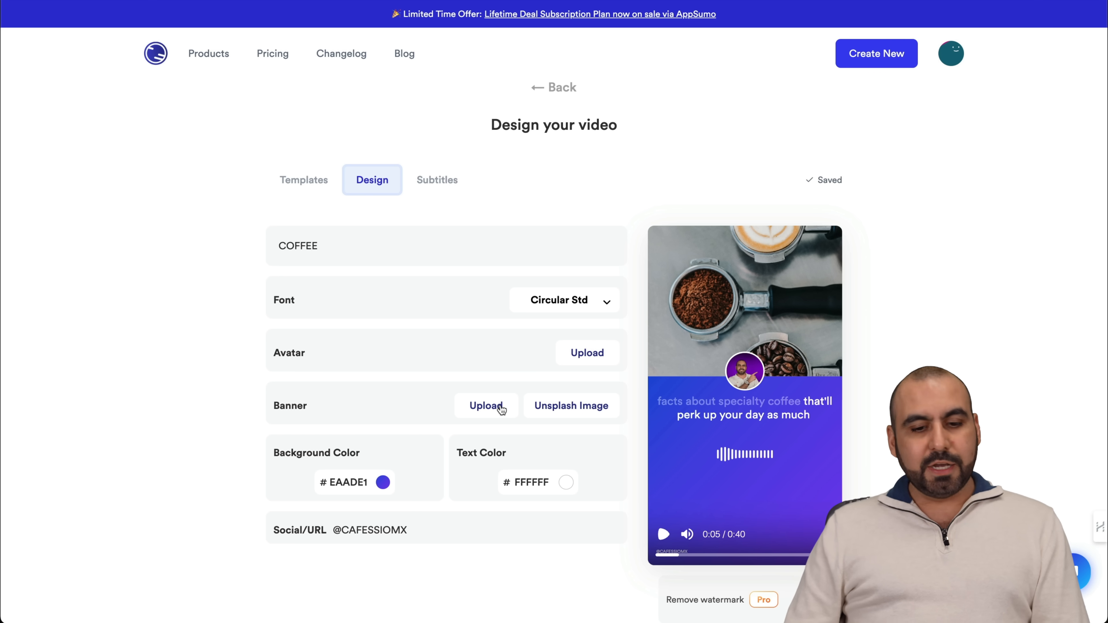
pyautogui.moveTo(358, 458)
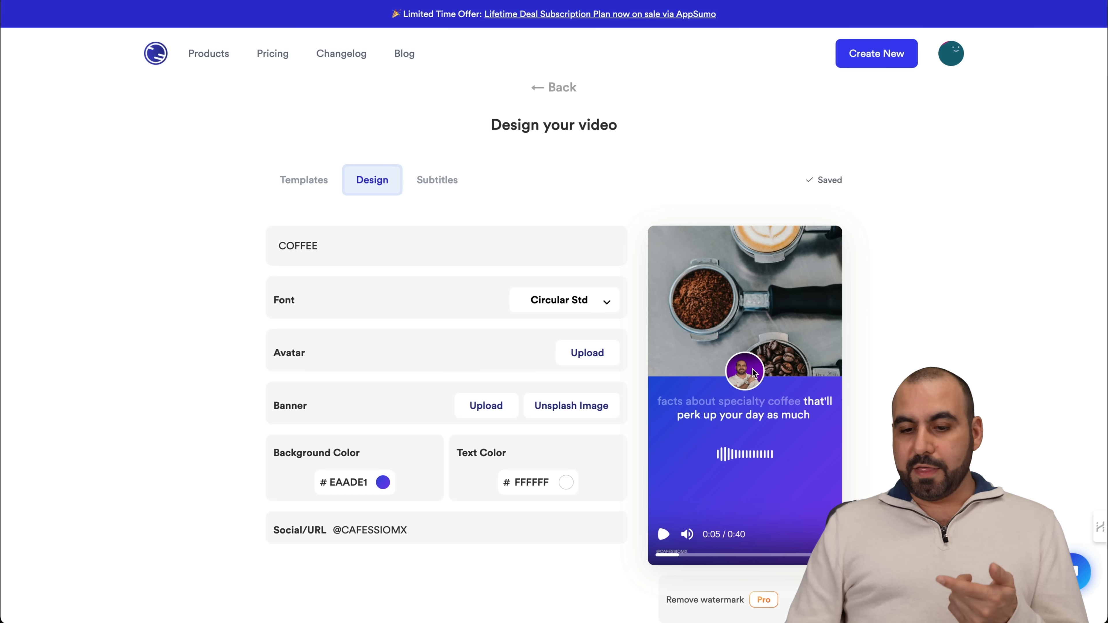
pyautogui.moveTo(680, 320)
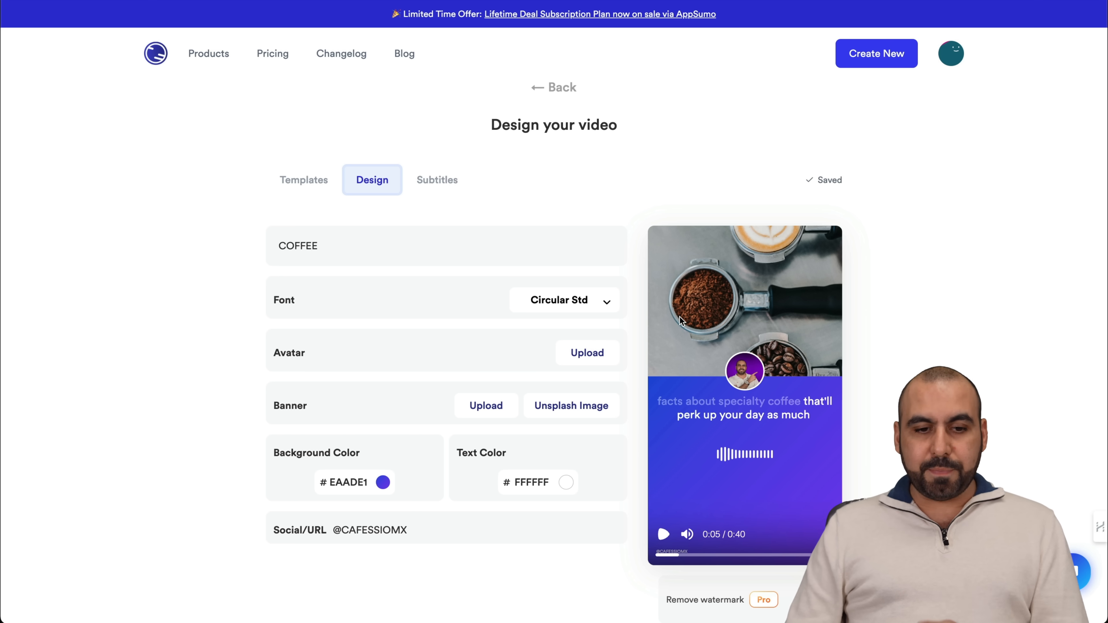
pyautogui.doubleClick(298, 245)
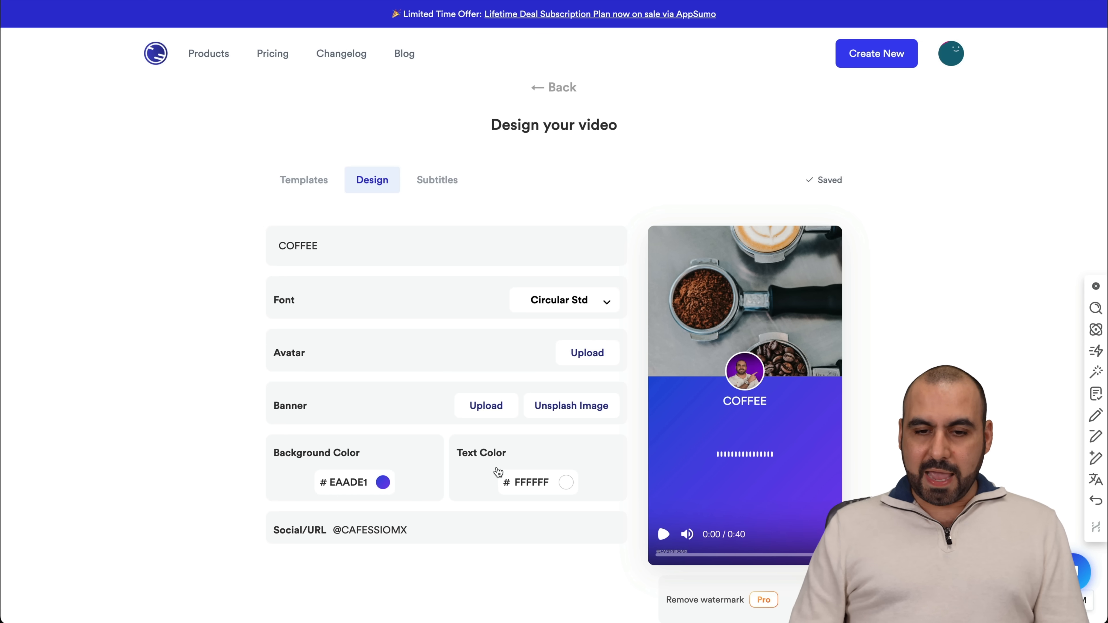
# Show the audiogram's Subtitles settings with caption styles and editable transcript lines.
pyautogui.click(437, 180)
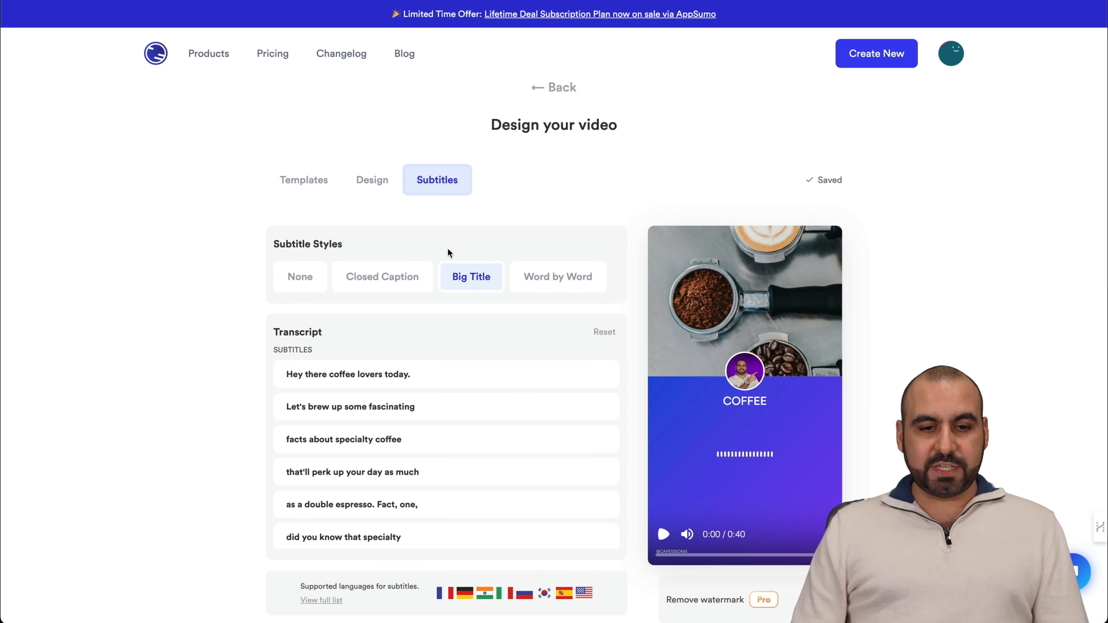
pyautogui.scroll(-3)
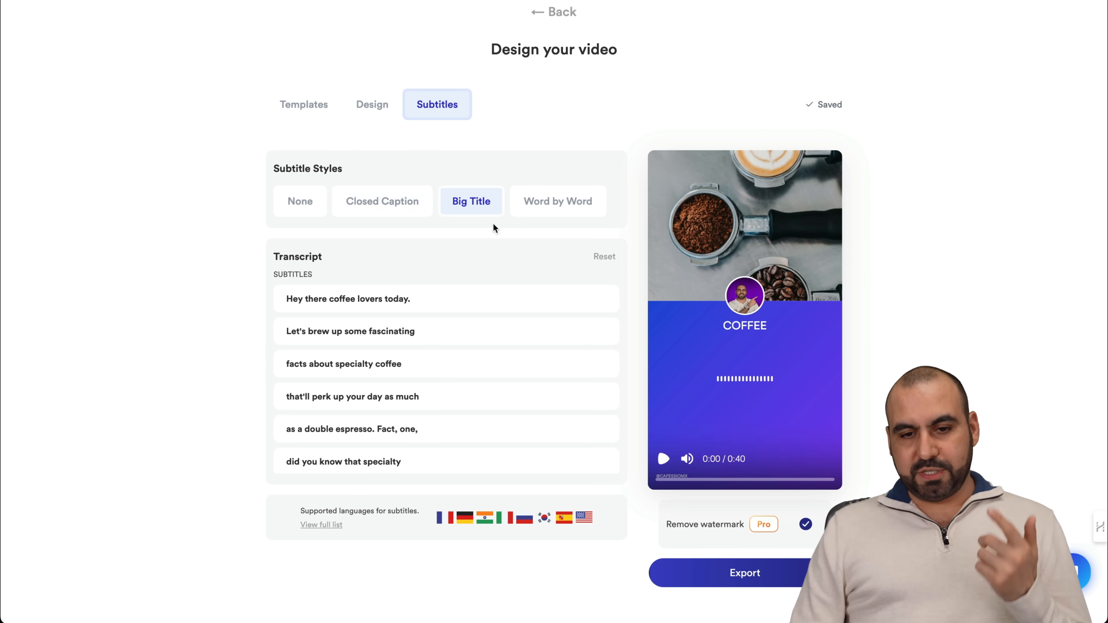
pyautogui.moveTo(382, 247)
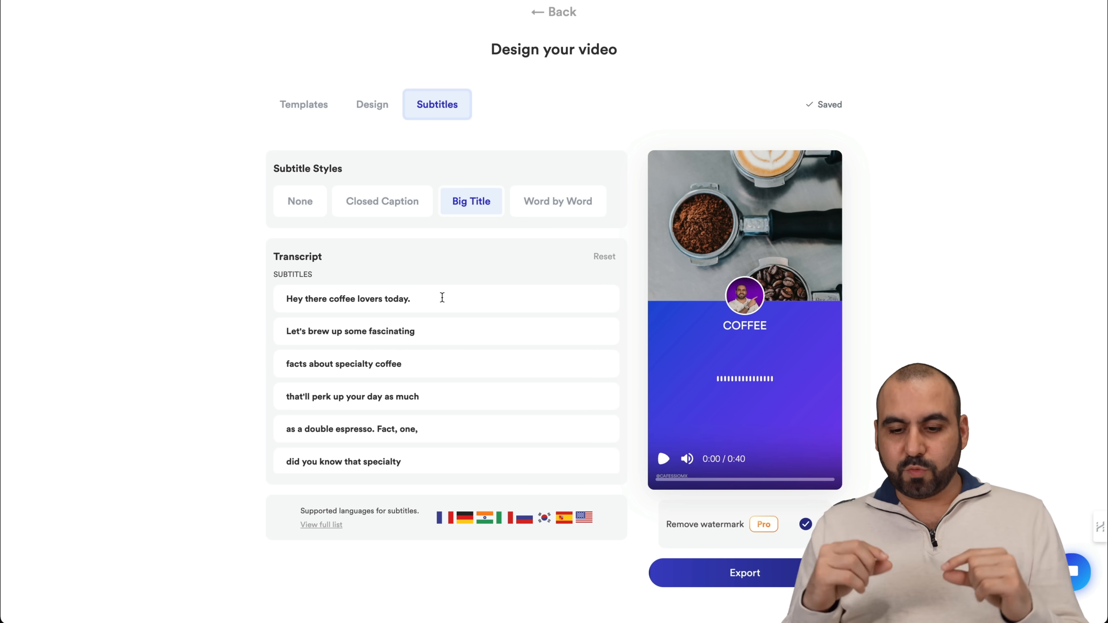
pyautogui.moveTo(744, 574)
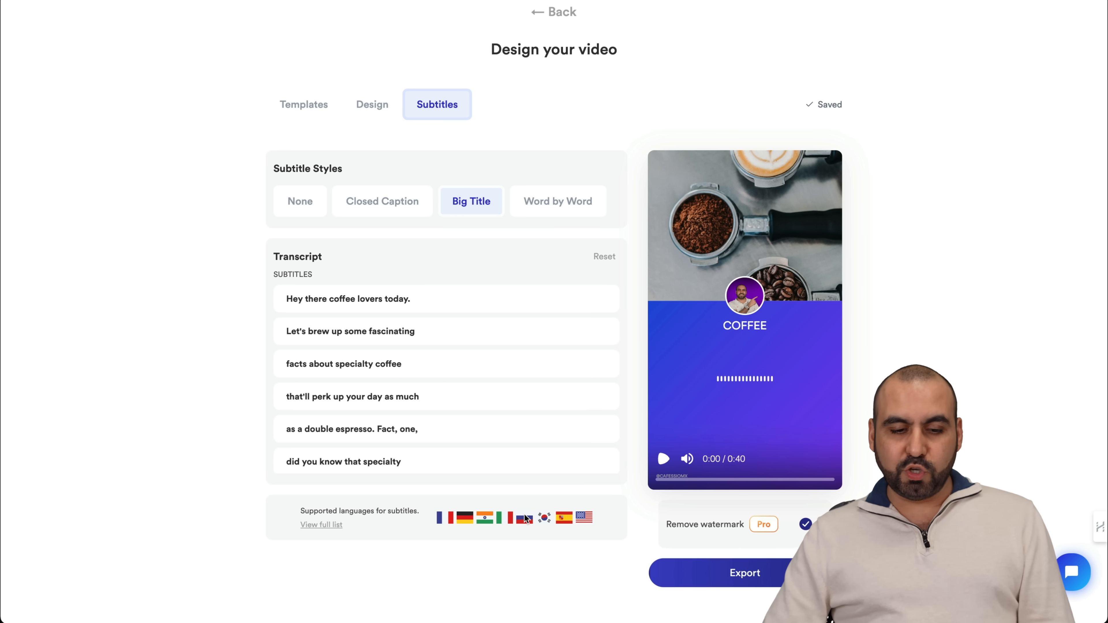
pyautogui.moveTo(412, 514)
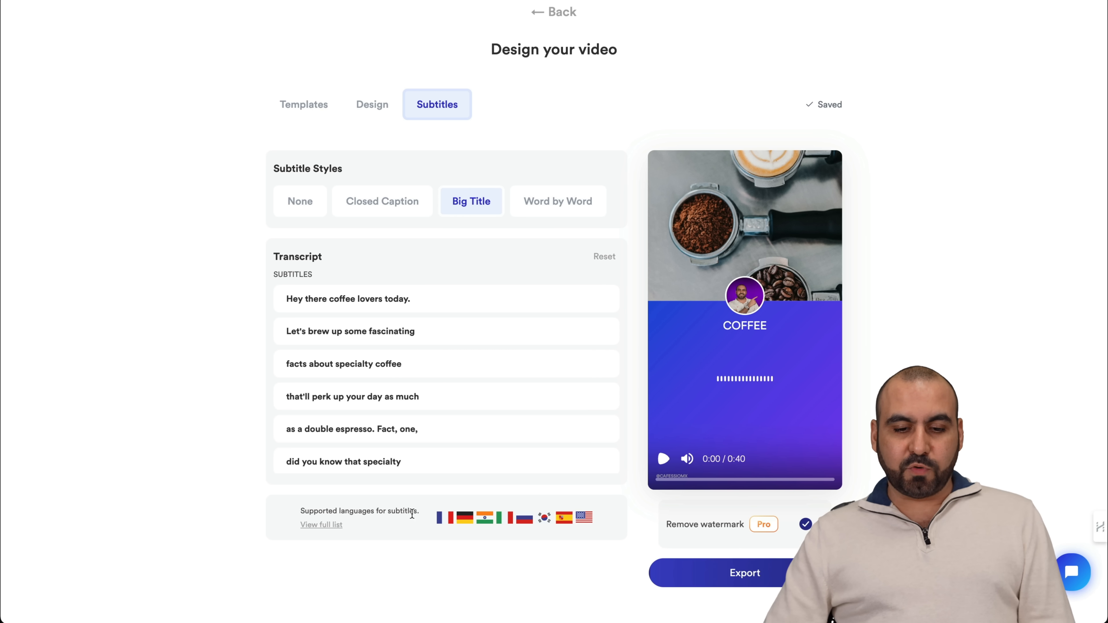
pyautogui.moveTo(577, 526)
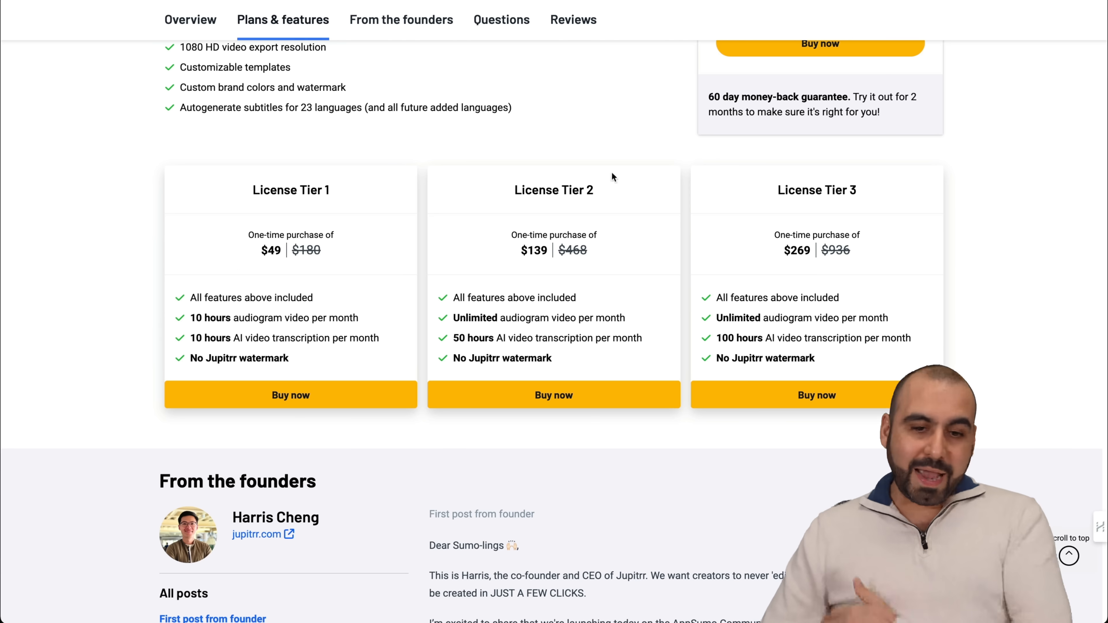
pyautogui.moveTo(581, 314)
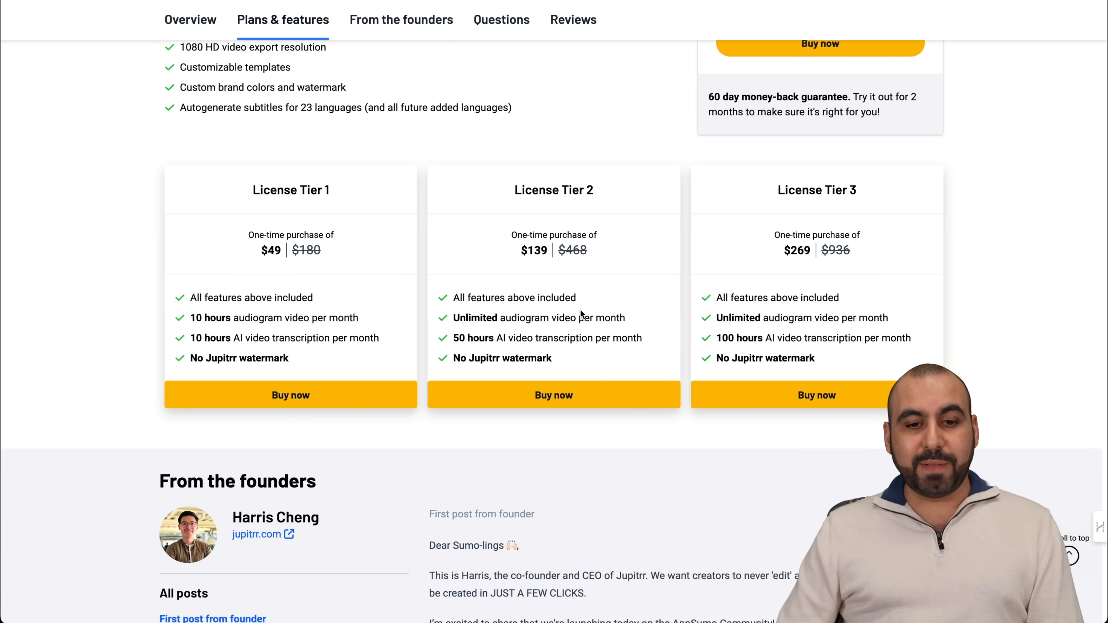
pyautogui.moveTo(233, 191)
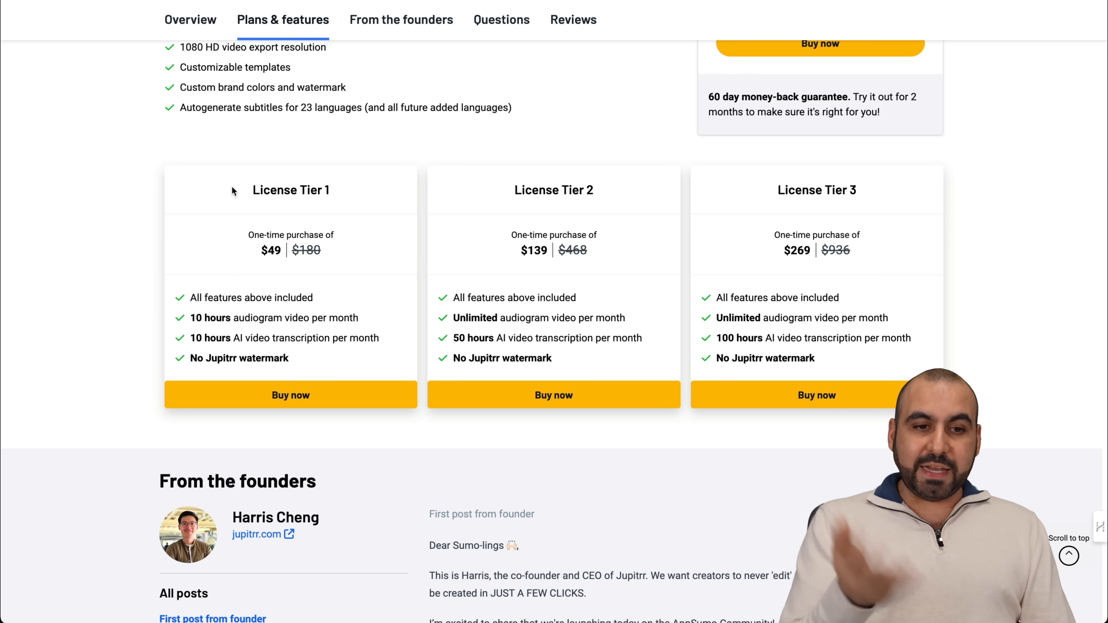
# Scroll the AppSumo Jupitrr deal page between the license tiers and the overview.
pyautogui.scroll(3)
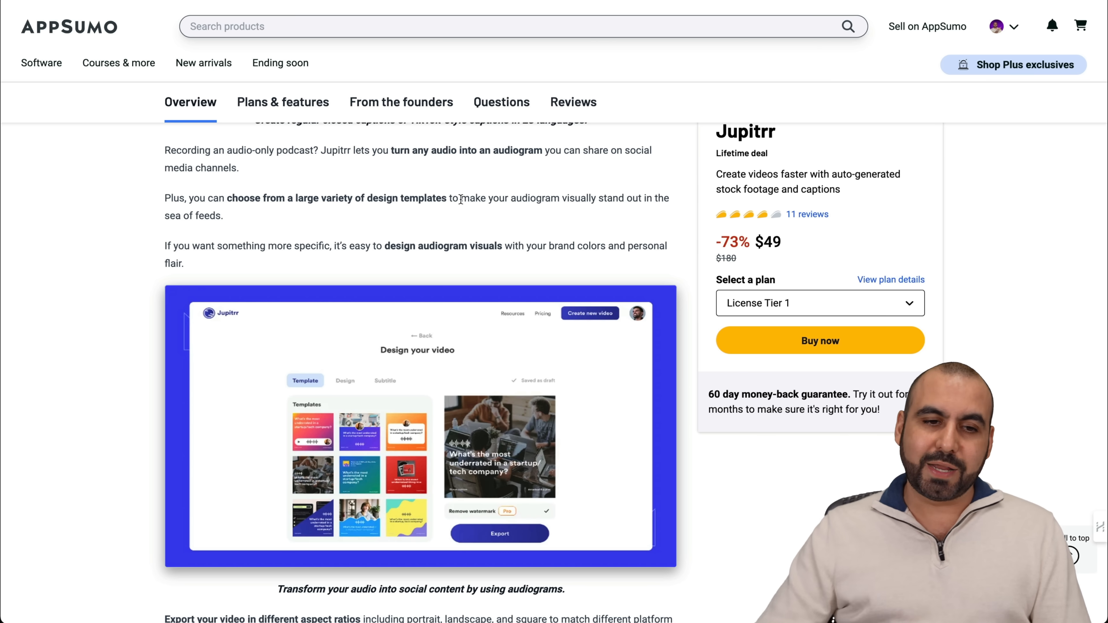
pyautogui.scroll(-3)
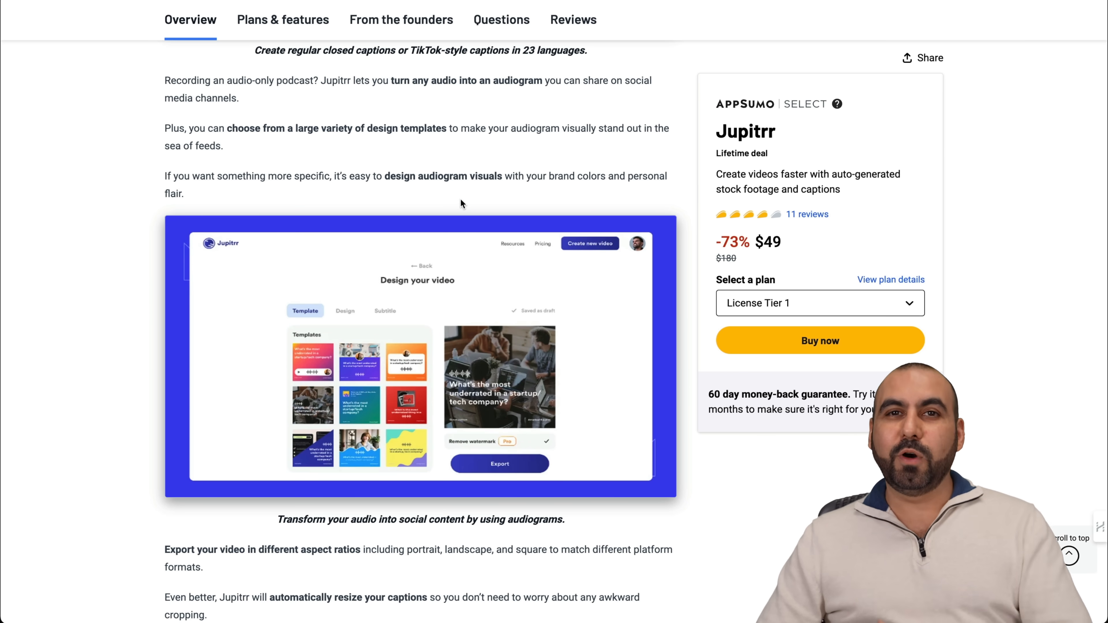